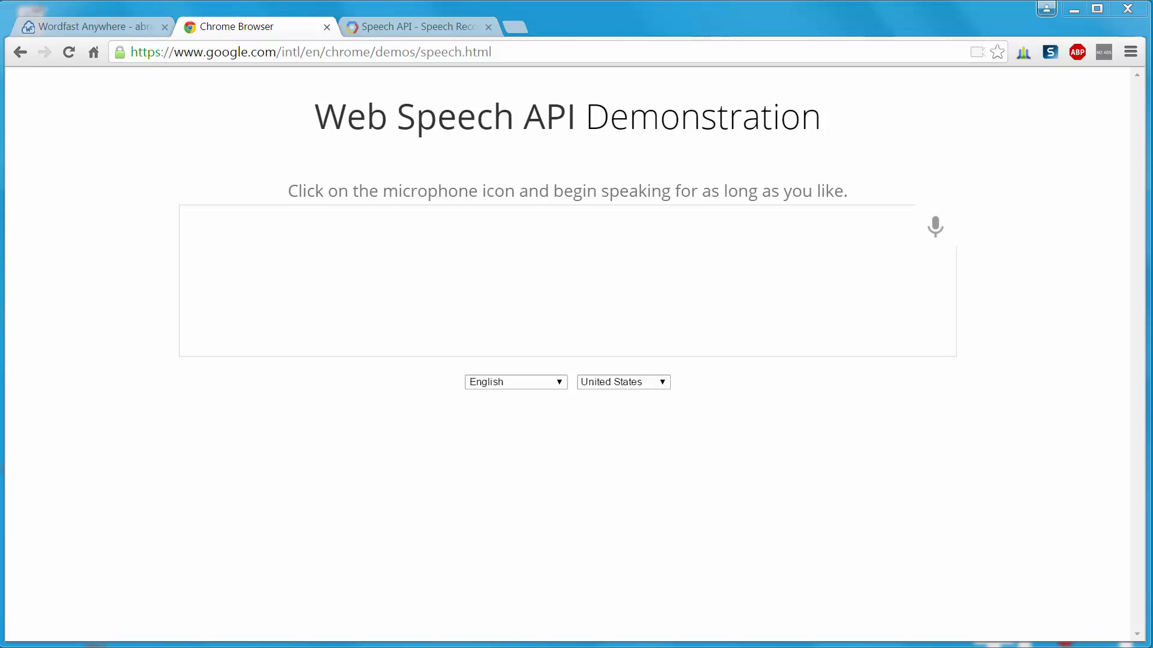
pyautogui.moveTo(1006, 401)
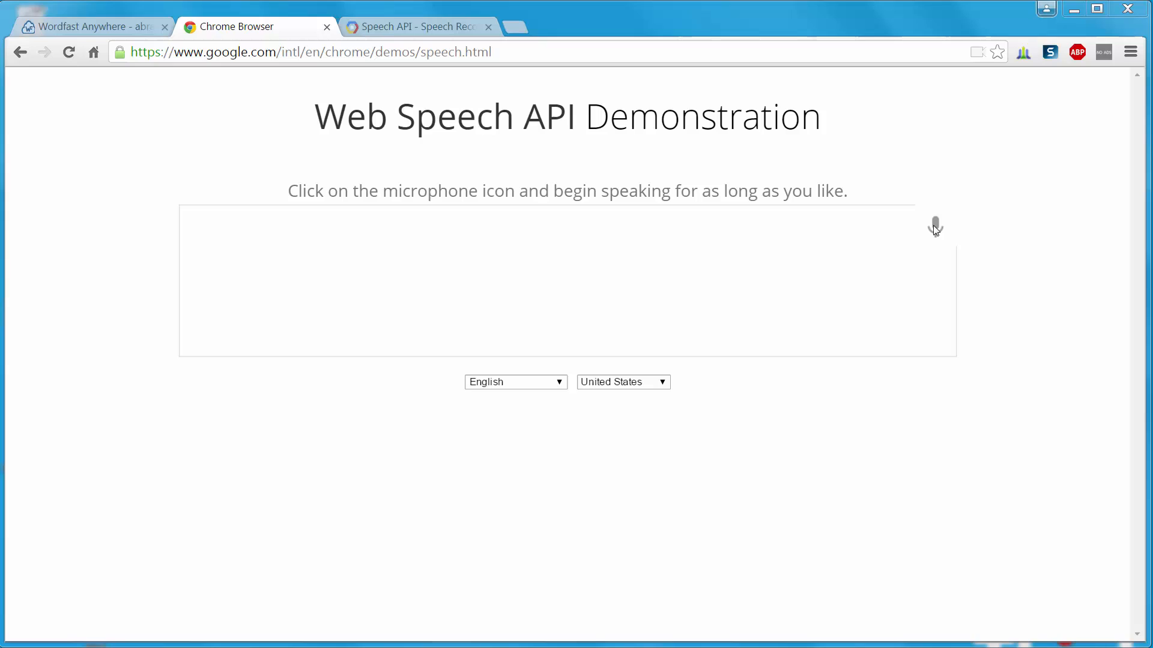
# Start the speech demo's microphone and get a spoken English greeting transcribed
pyautogui.click(934, 226)
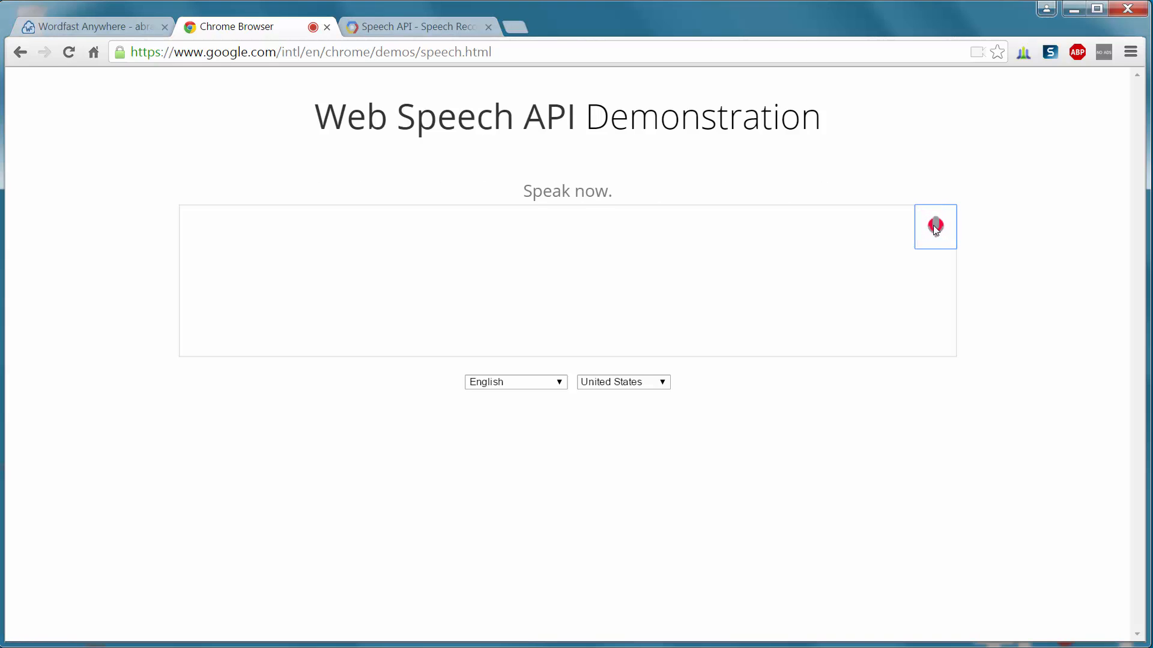
pyautogui.click(934, 226)
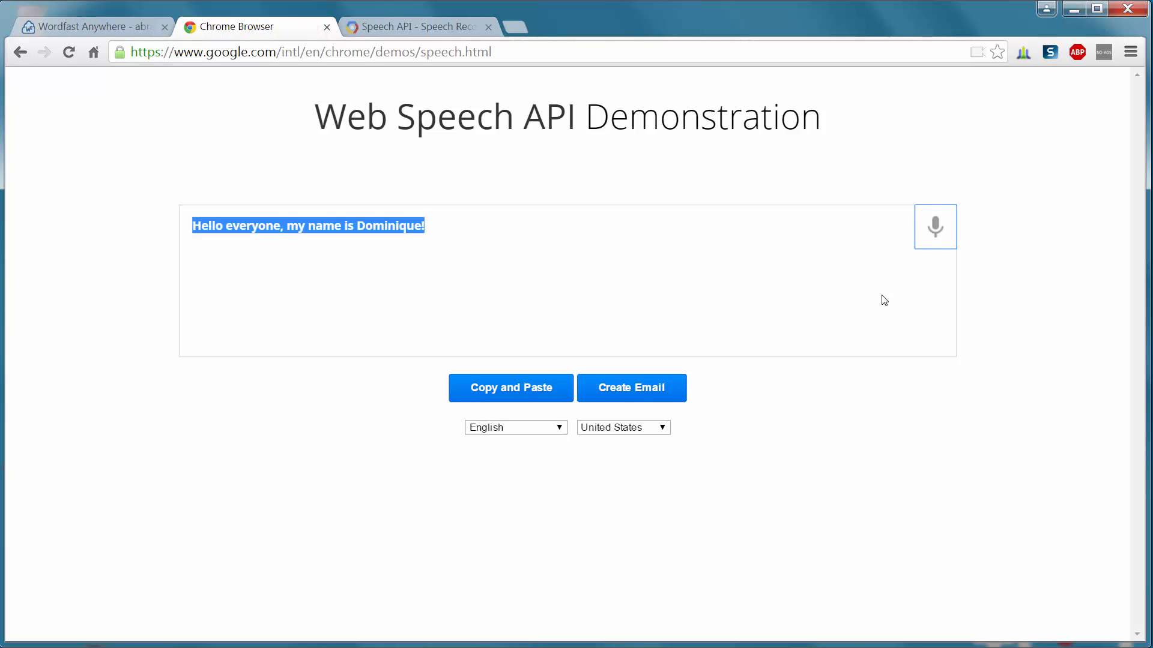
pyautogui.moveTo(526, 398)
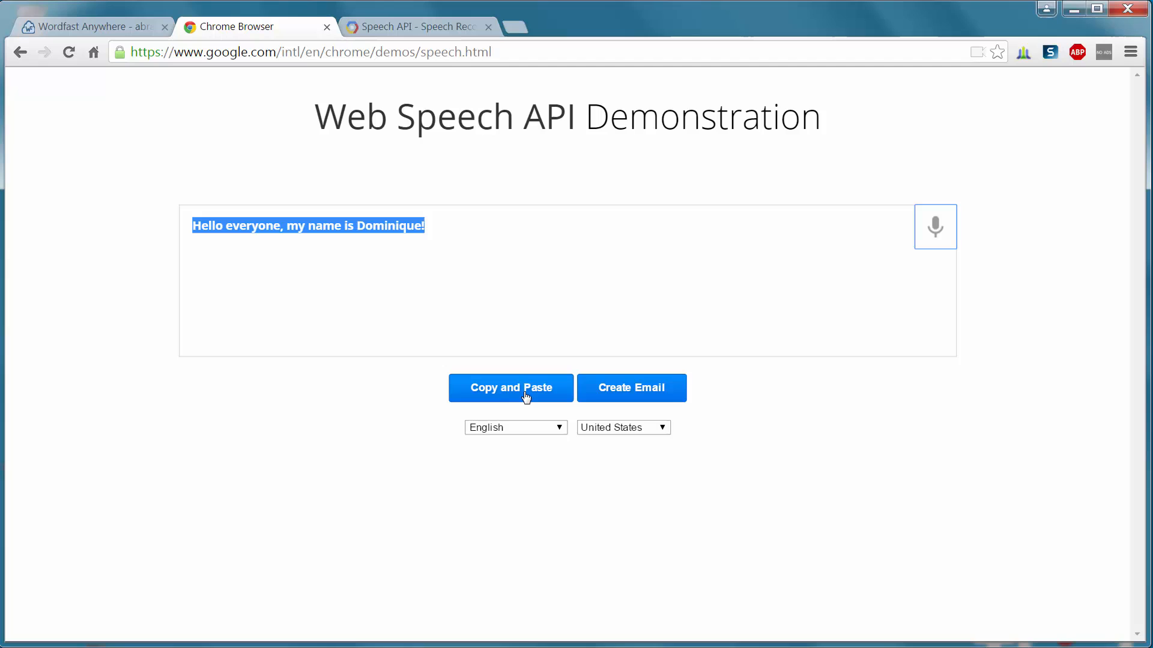
pyautogui.moveTo(518, 395)
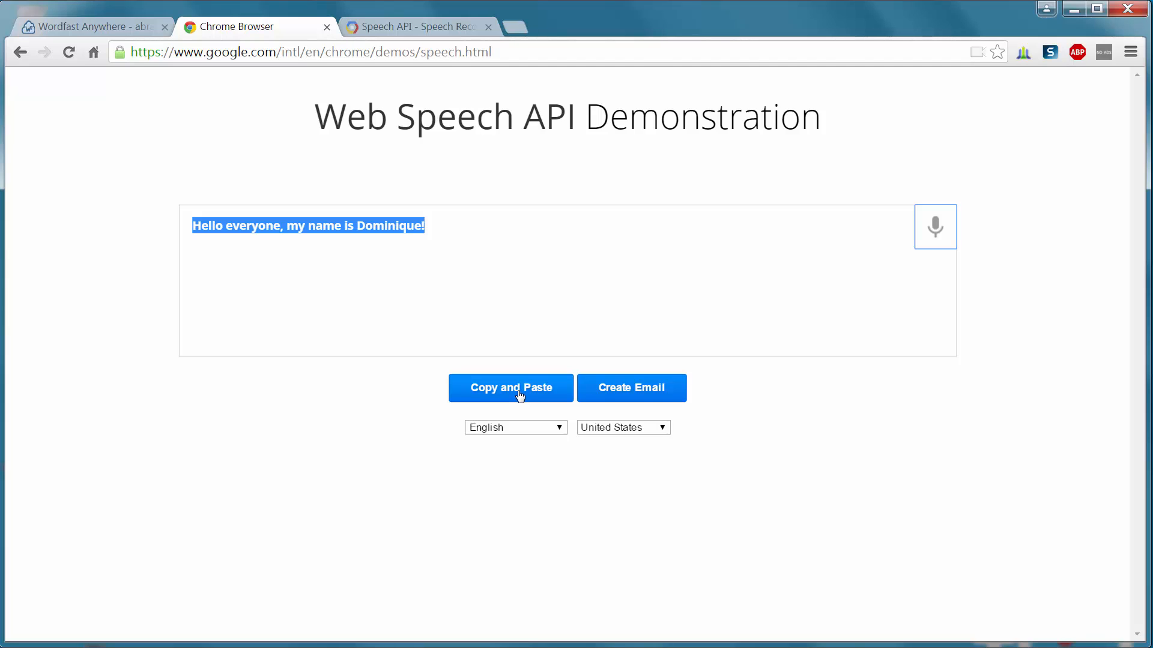
# View the Cloud Speech API page, then return to the Wordfast Anywhere translation project
pyautogui.click(416, 26)
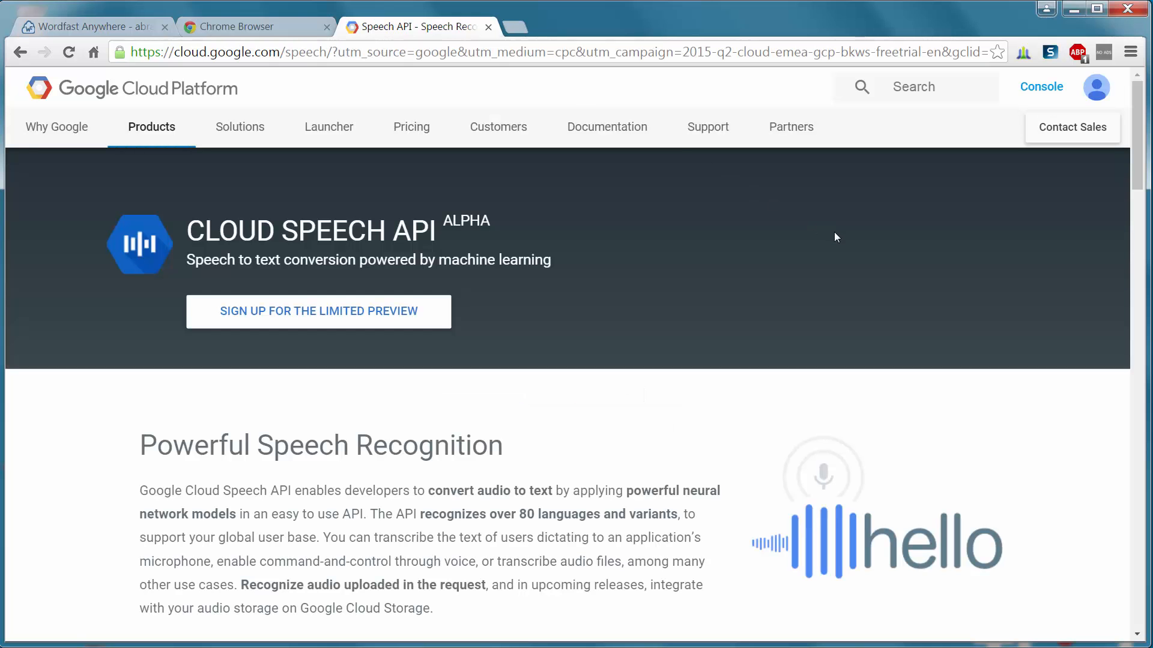
pyautogui.moveTo(607, 164)
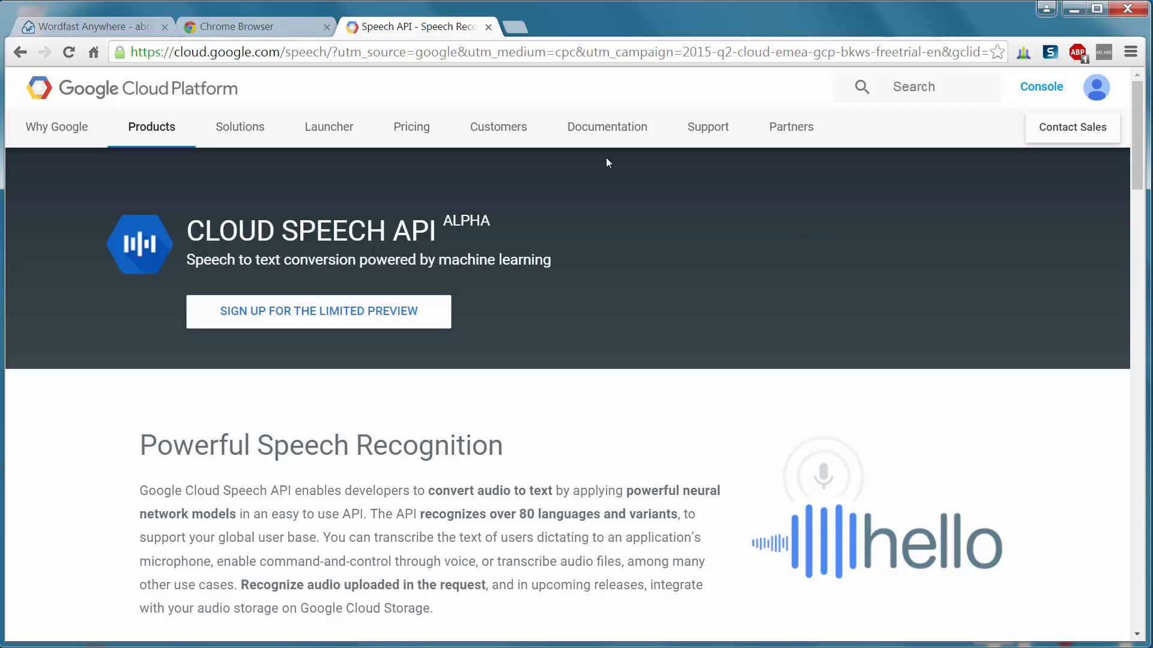
pyautogui.click(90, 27)
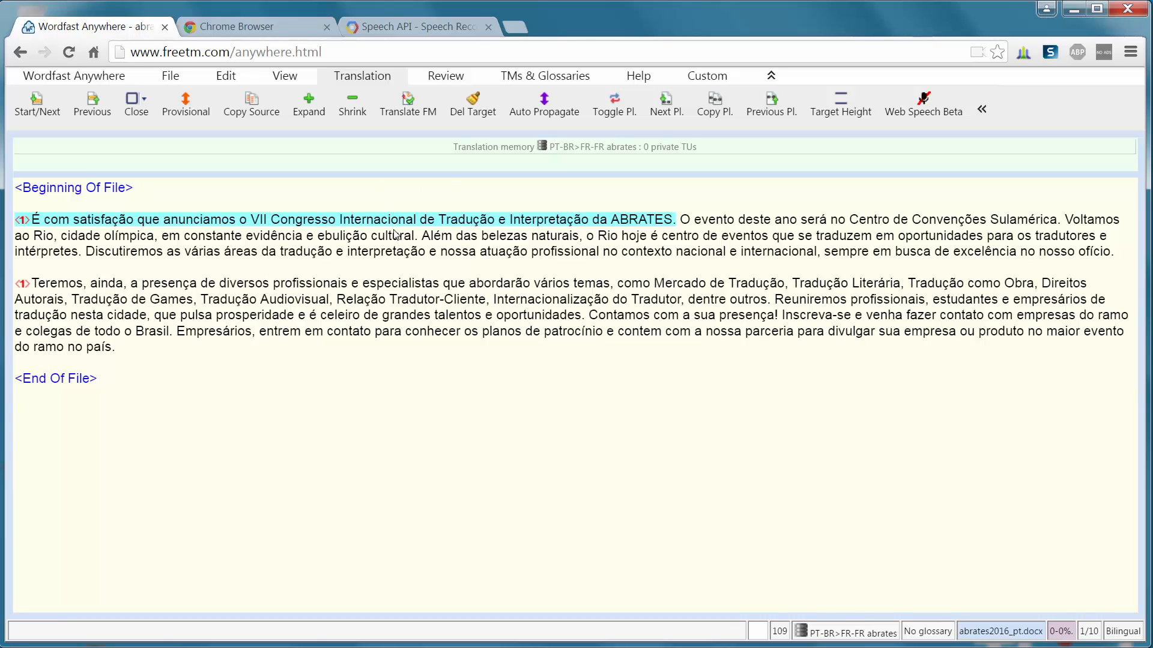
pyautogui.moveTo(406, 243)
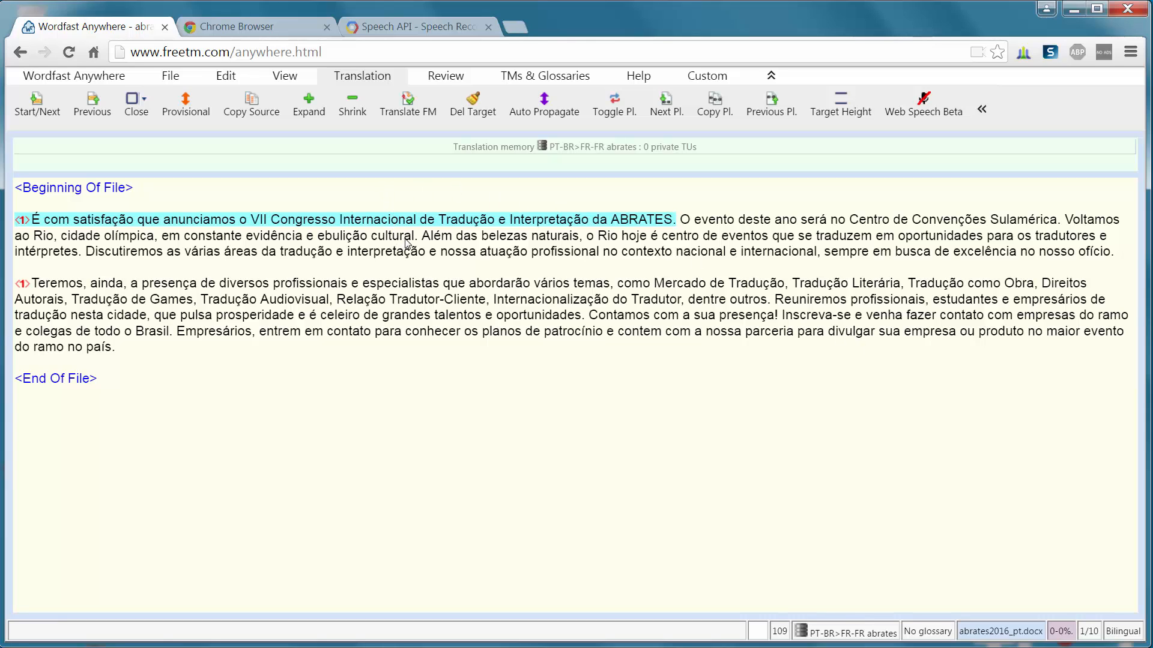
pyautogui.moveTo(903, 130)
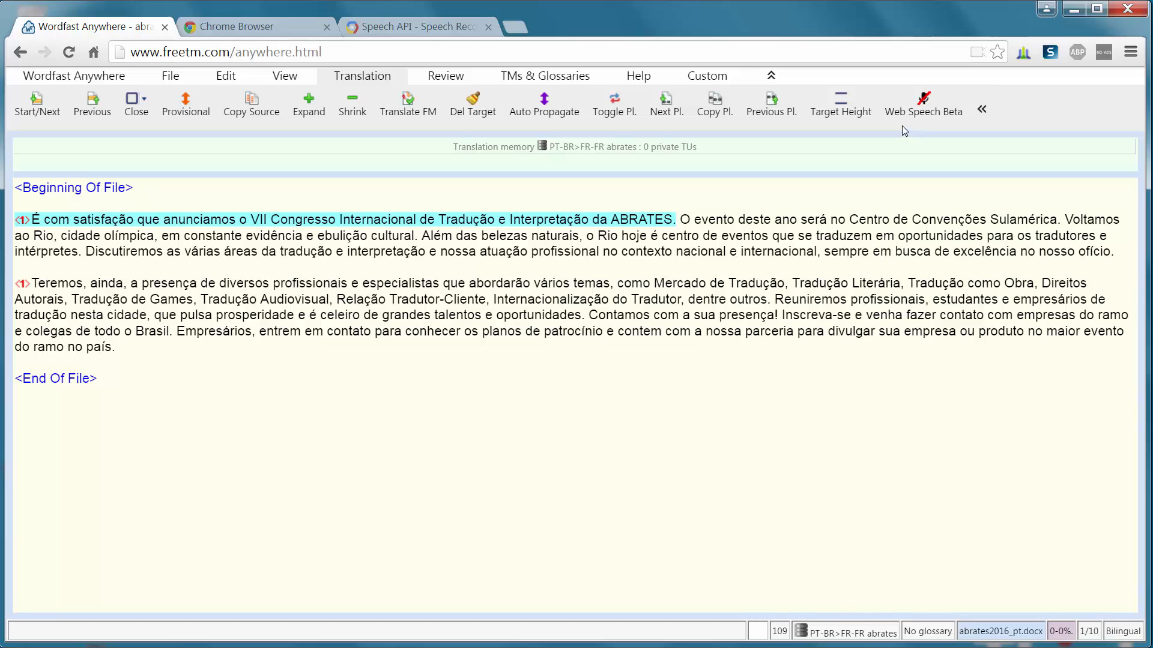
pyautogui.moveTo(658, 249)
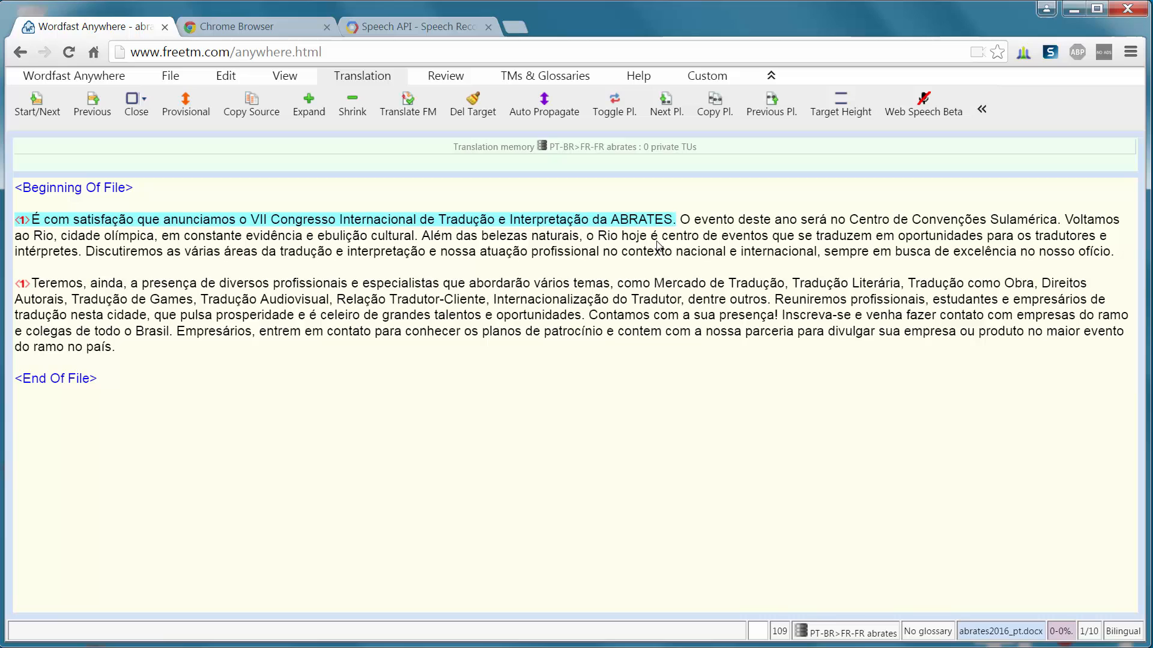
pyautogui.moveTo(564, 170)
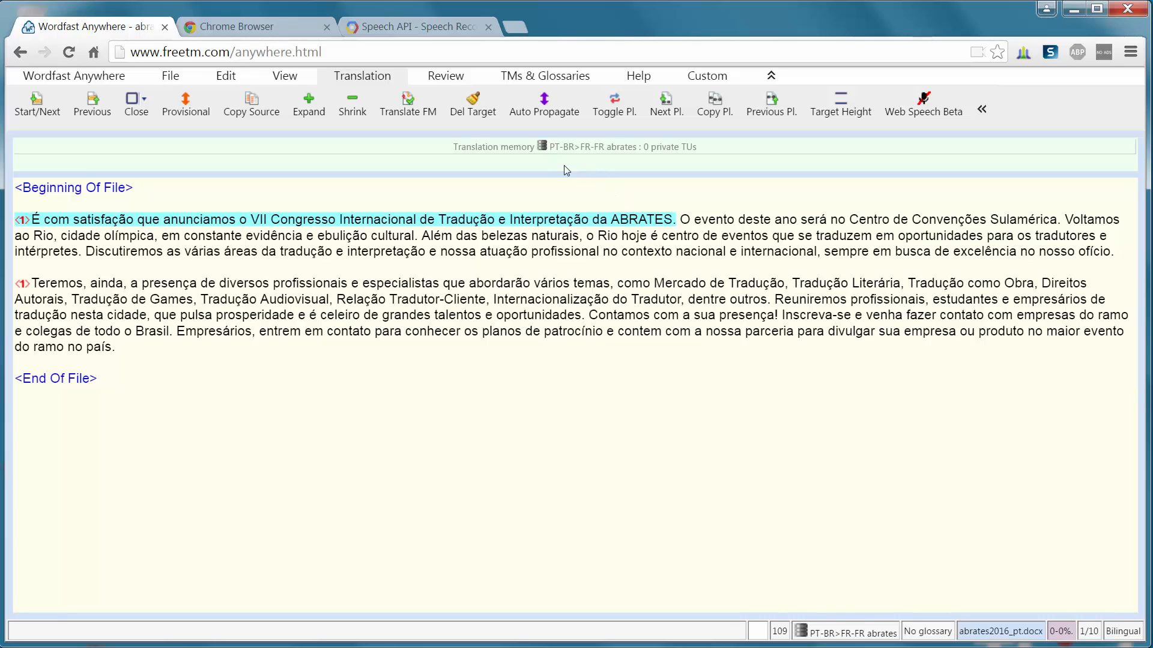
pyautogui.moveTo(567, 159)
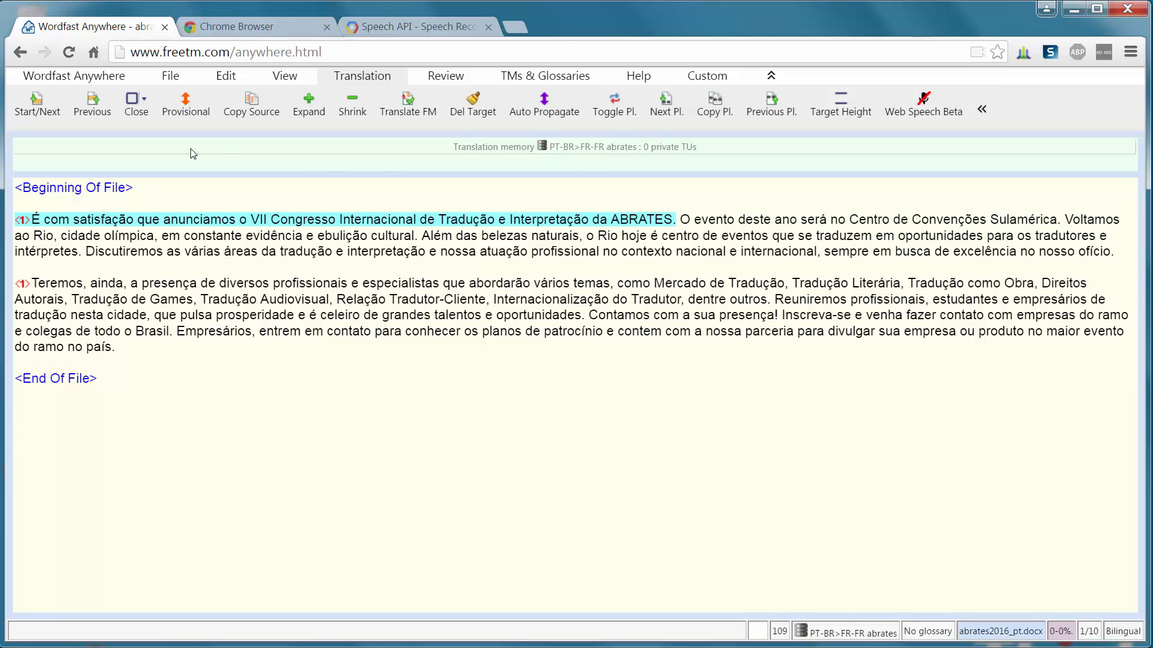
pyautogui.moveTo(25, 105)
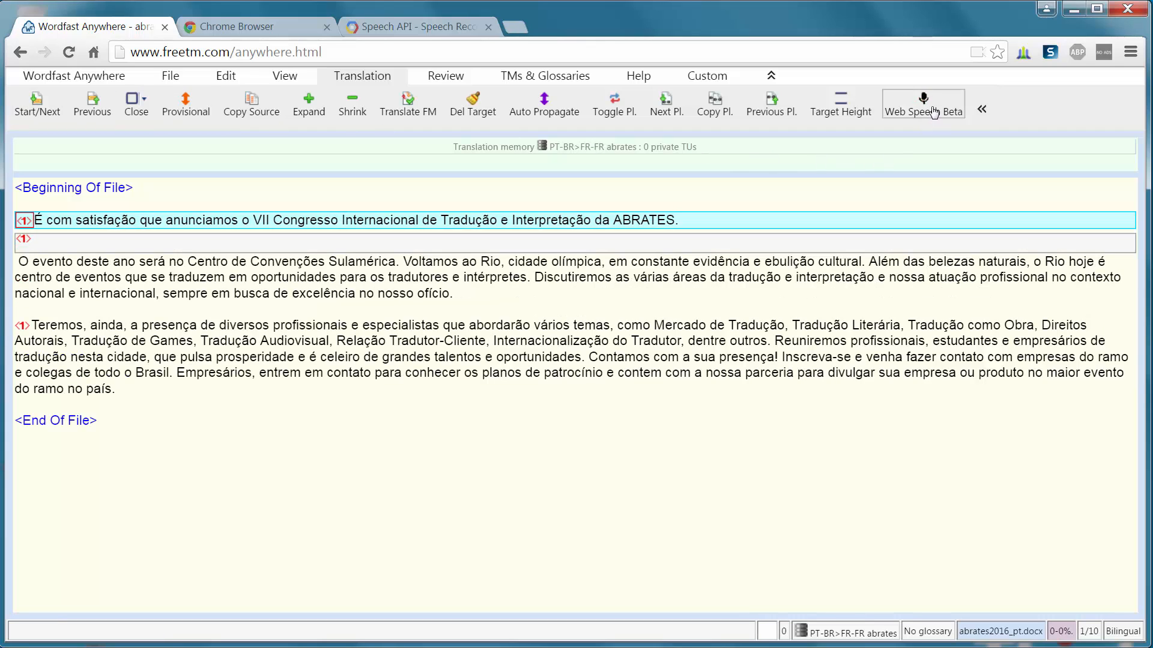
# Turn on Web Speech Beta dictation for segment 1 and allow microphone access
pyautogui.click(922, 98)
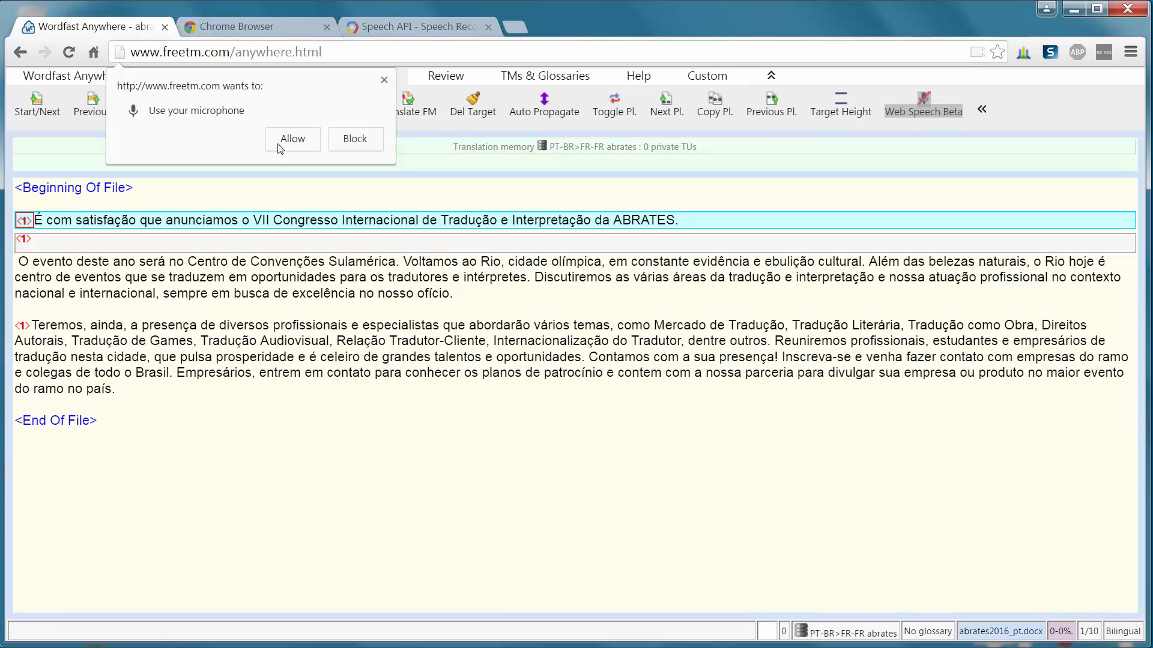
pyautogui.moveTo(289, 141)
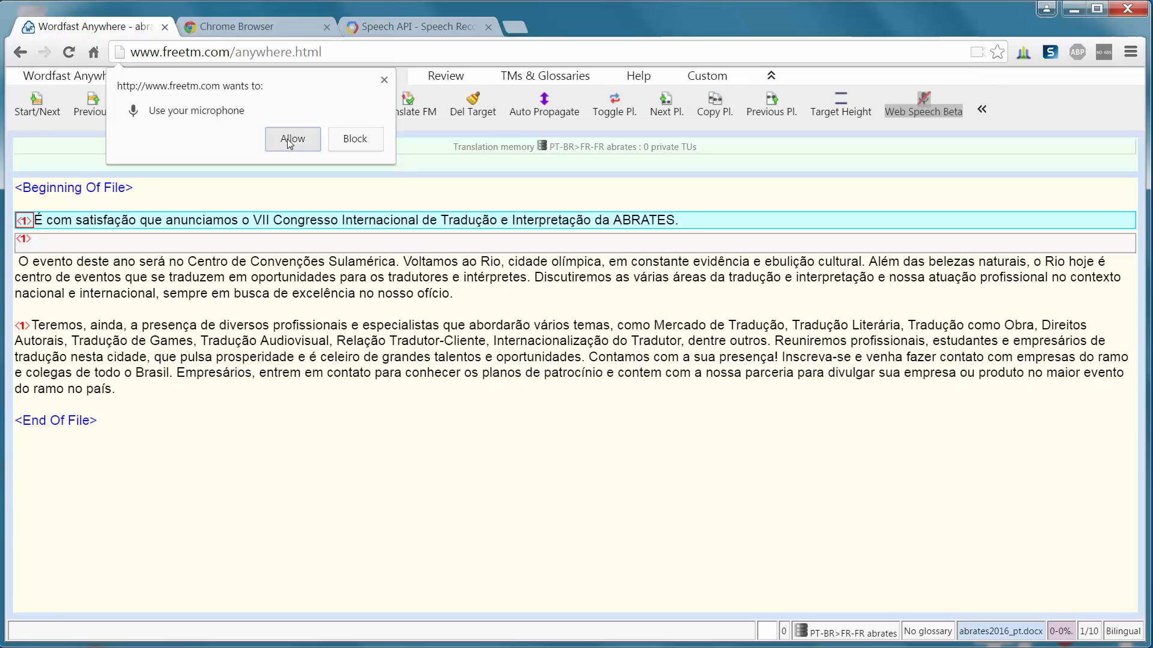
pyautogui.click(292, 139)
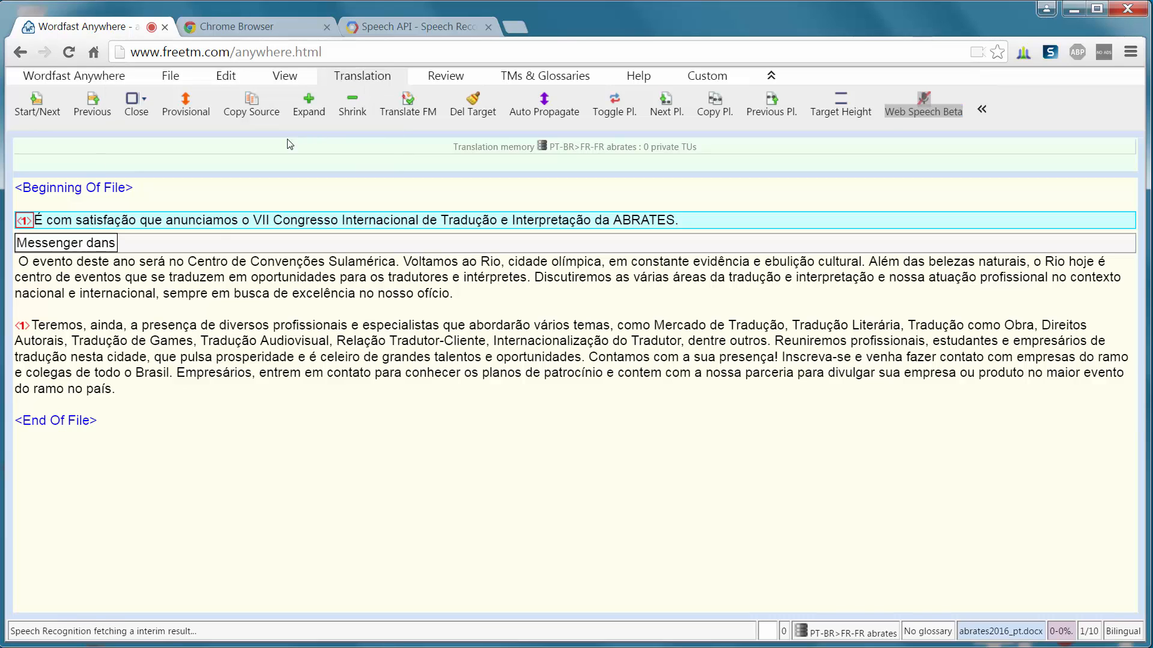
# Dictate the French congress-announcement sentence for segment 1 and commit it
pyautogui.write("nous sommes heureux d'annoncer le 7e congrès un temps")
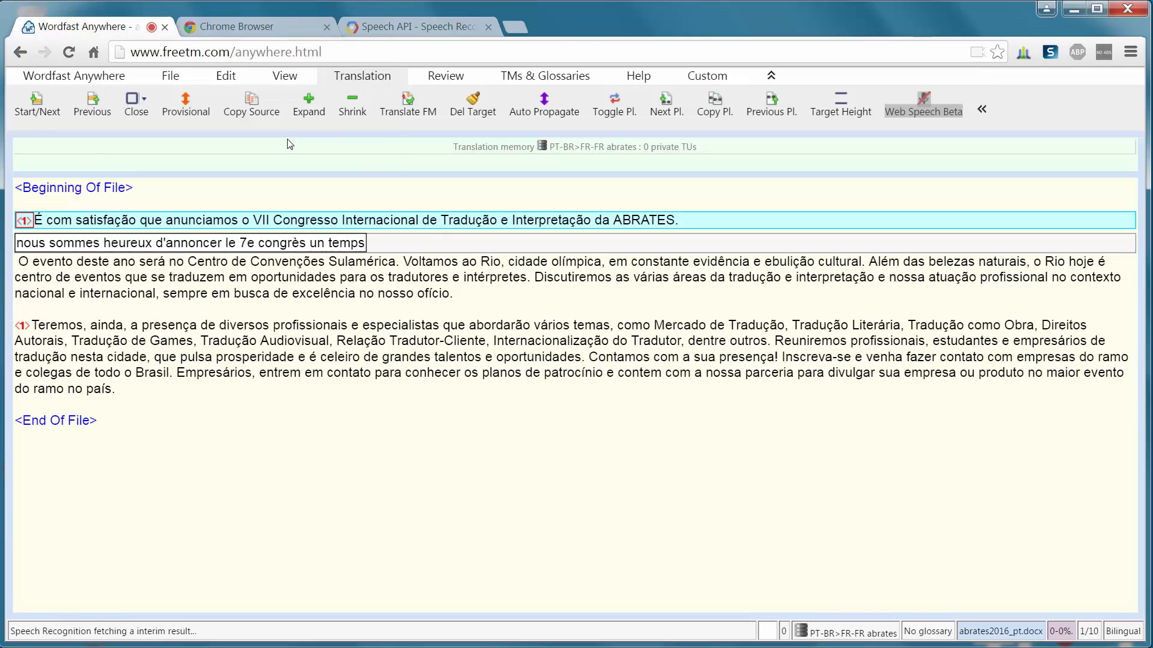
pyautogui.write('international de la traduction et de la')
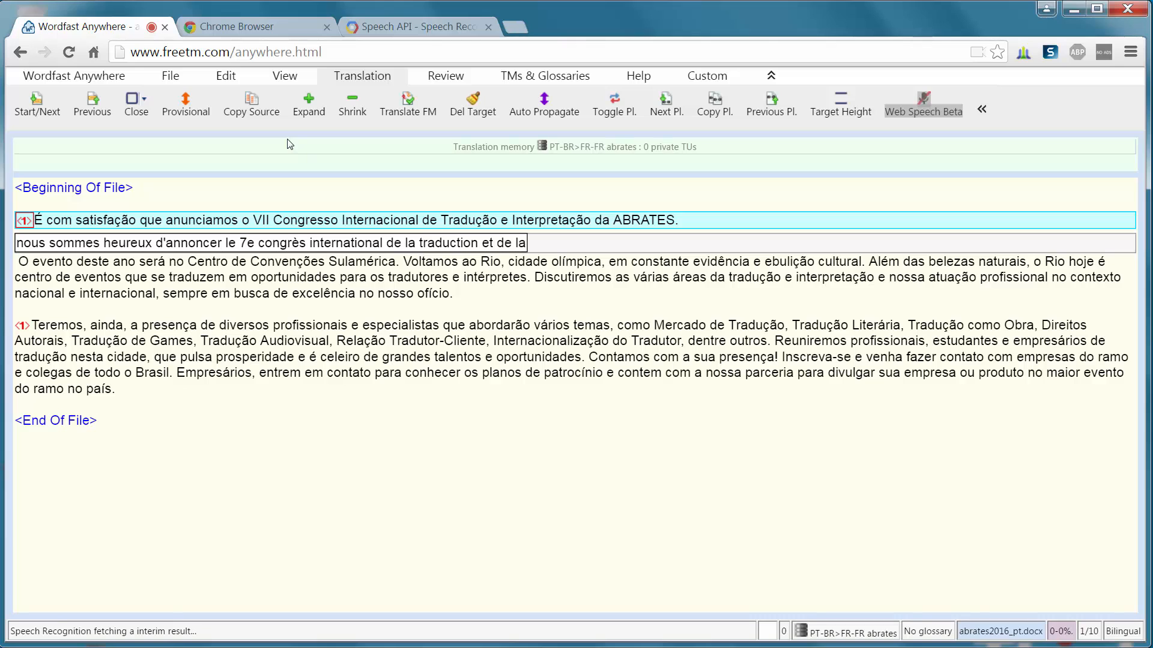
pyautogui.write("l'interprétation d'un bras tu es")
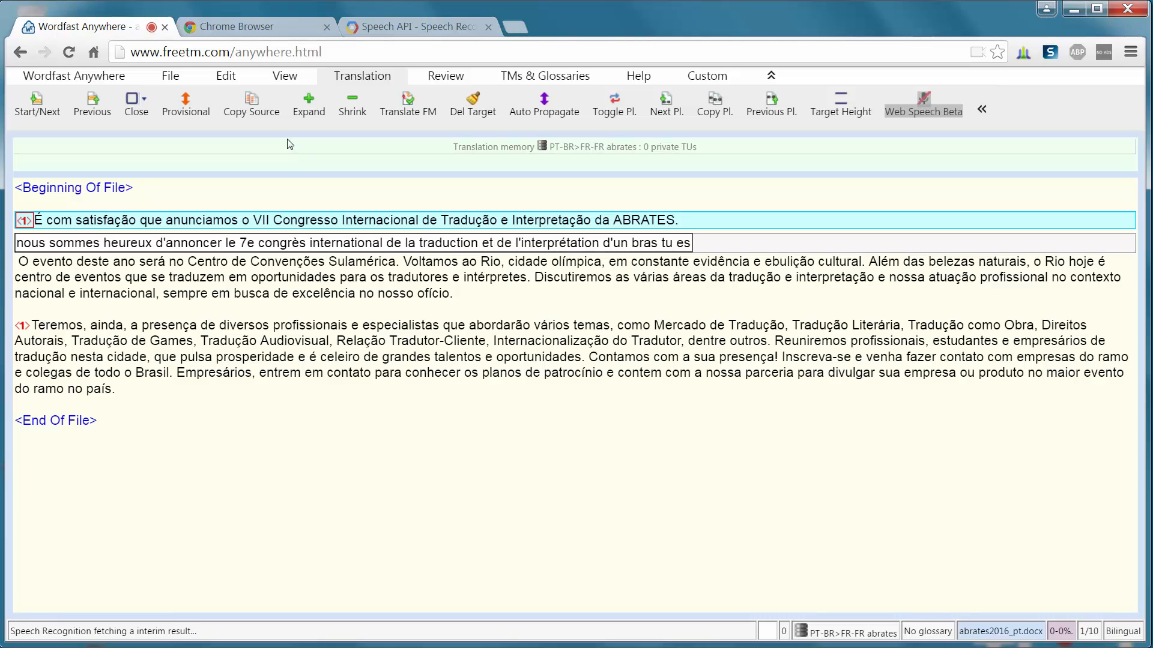
pyautogui.click(37, 101)
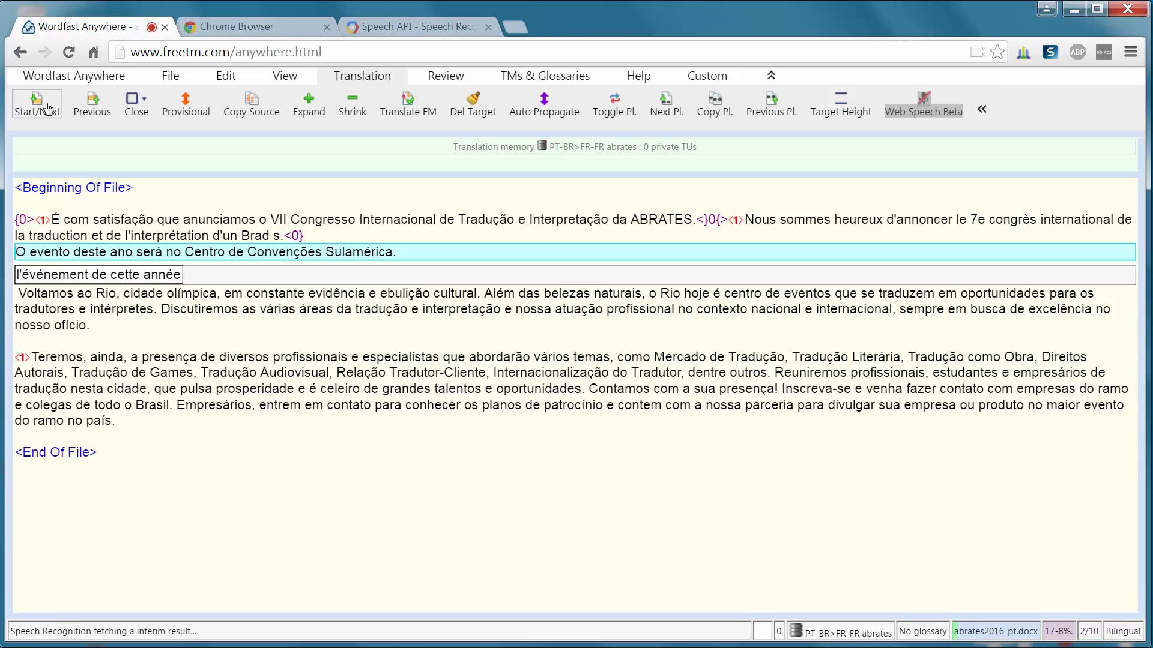
# Dictate "aura lieu au centre des congrès sulamerica." for segment 2 and commit it
pyautogui.write('aura lieu au centre des congrès')
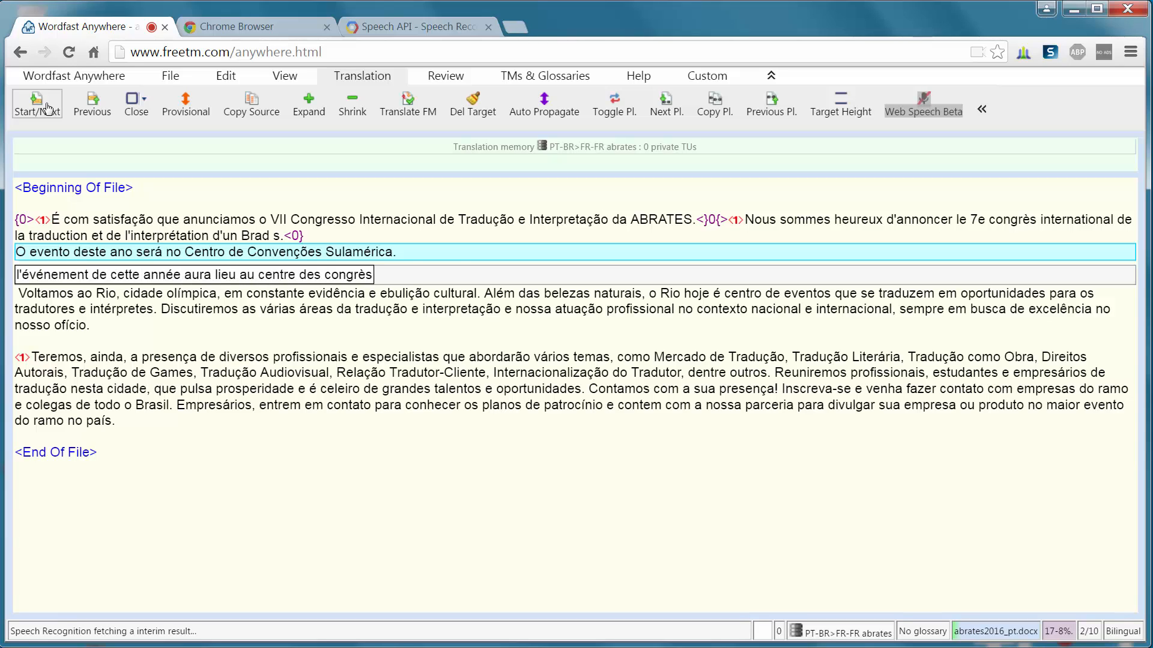
pyautogui.write('sulamerica.')
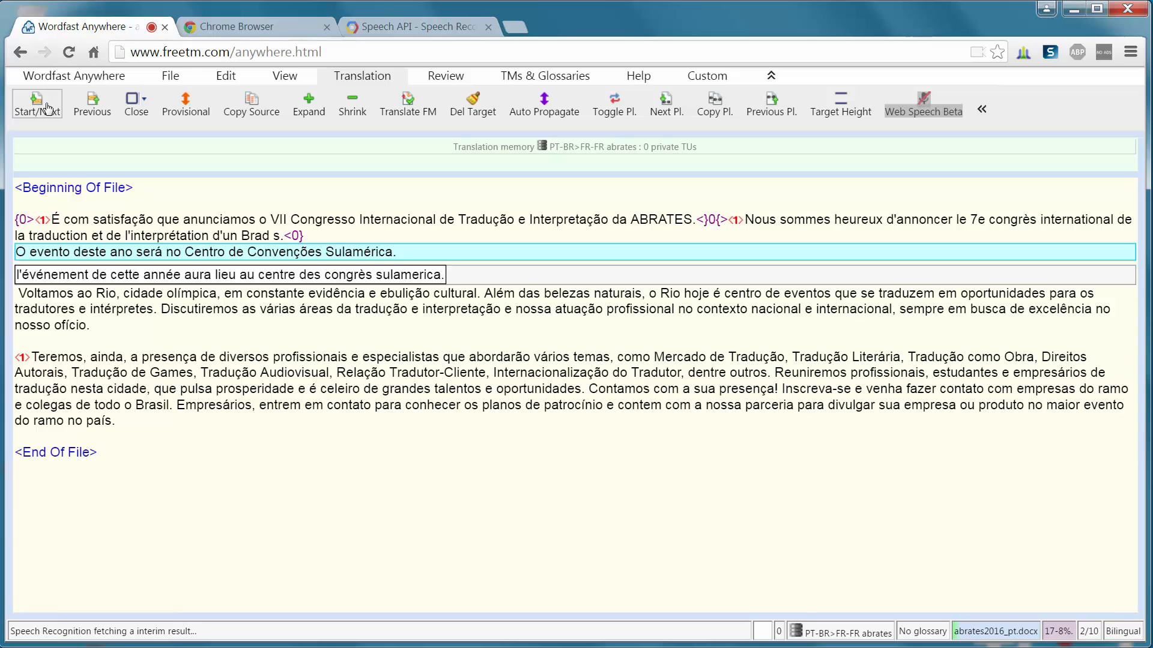
pyautogui.click(37, 102)
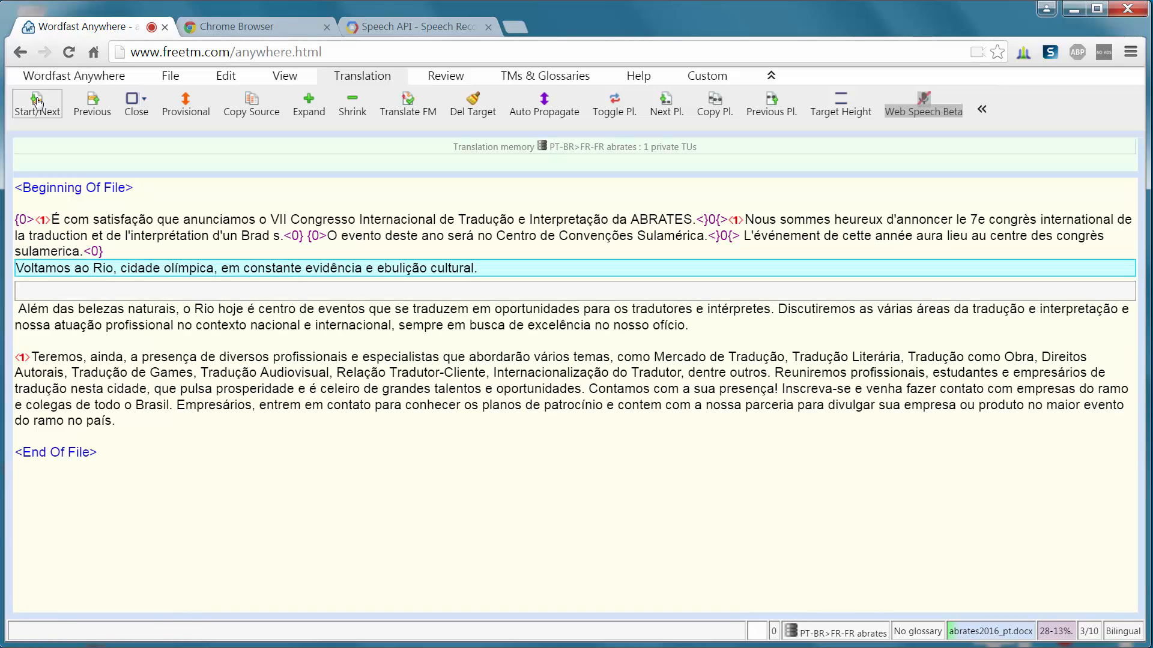
# Dictate the French Rio olympic-city sentence for segment 3 and commit it
pyautogui.write("Nous sommes de retour à Rio, et l'Olympique")
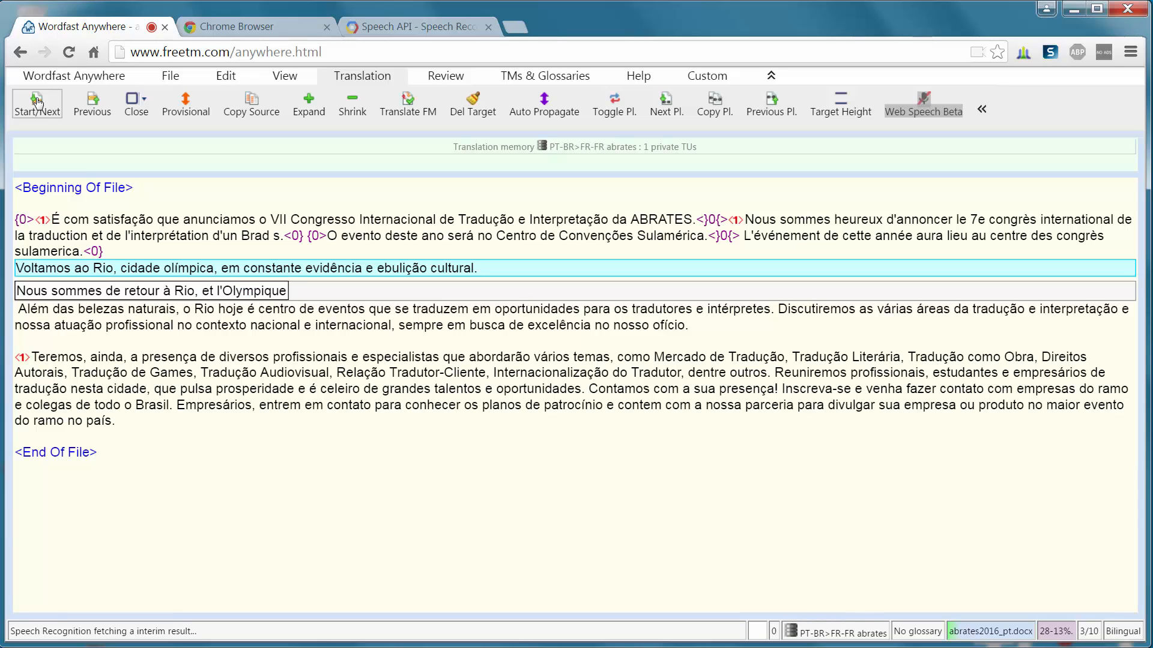
pyautogui.write('ville olympique, toujours sur le devant')
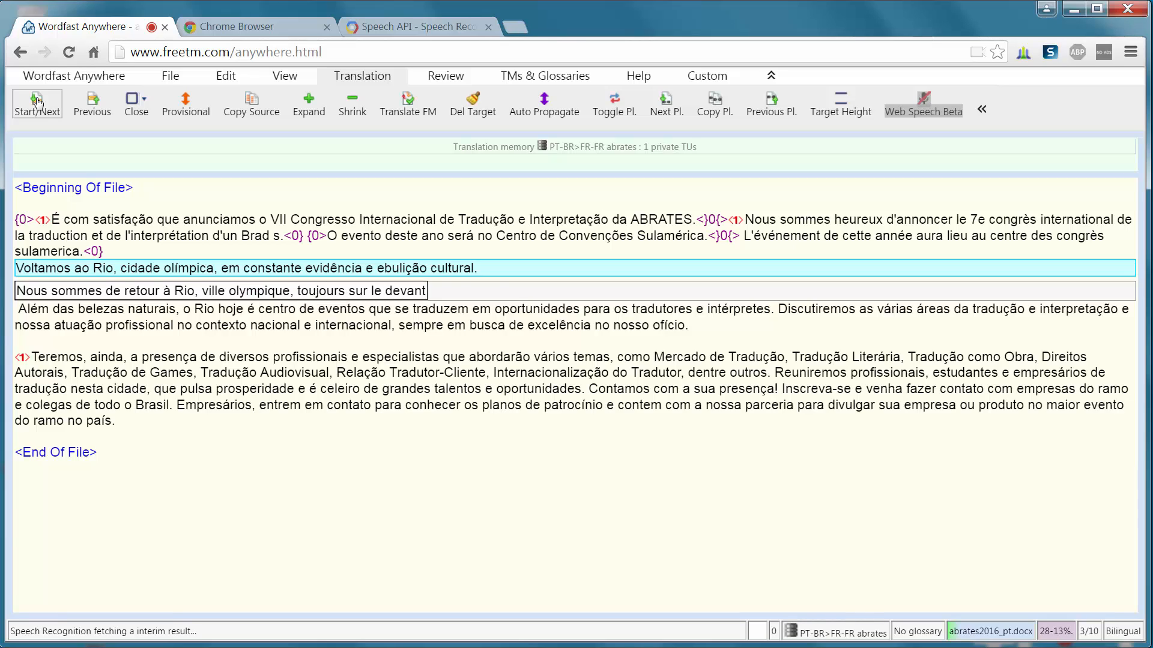
pyautogui.write('de la scène et bouillon de culte')
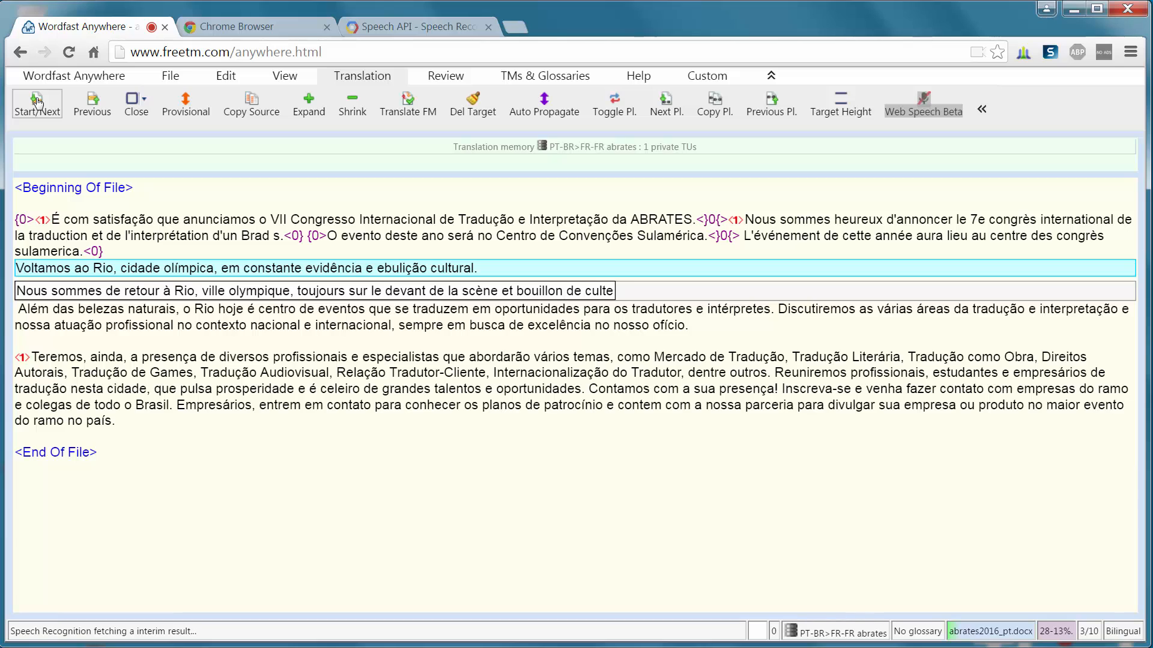
pyautogui.click(36, 99)
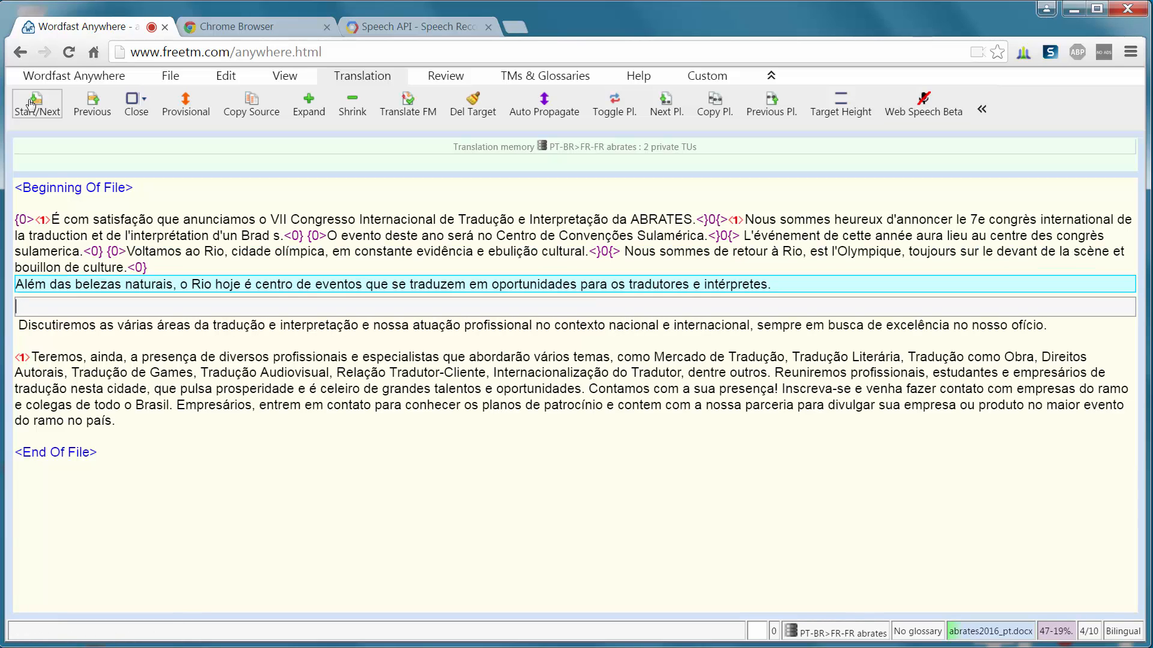
# Dictate the French natural-beauties sentence "Outre sa beauté naturelle..." for segment 4 and commit it
pyautogui.write('Outre sa beauté naturelle')
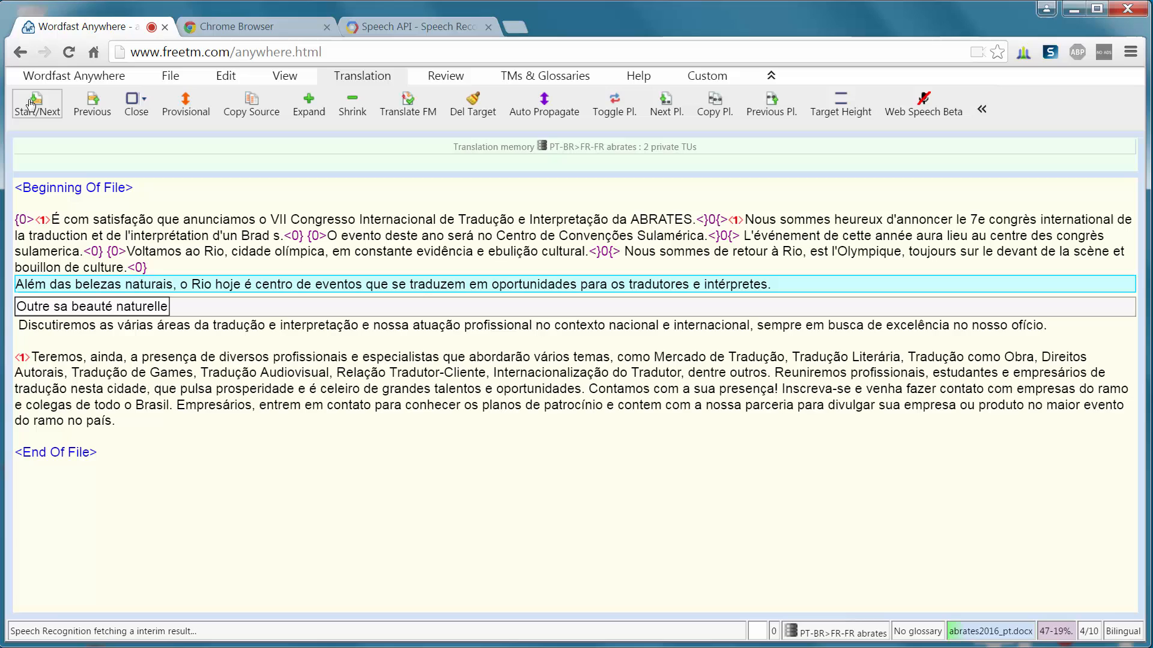
pyautogui.write(', Rio est toujours')
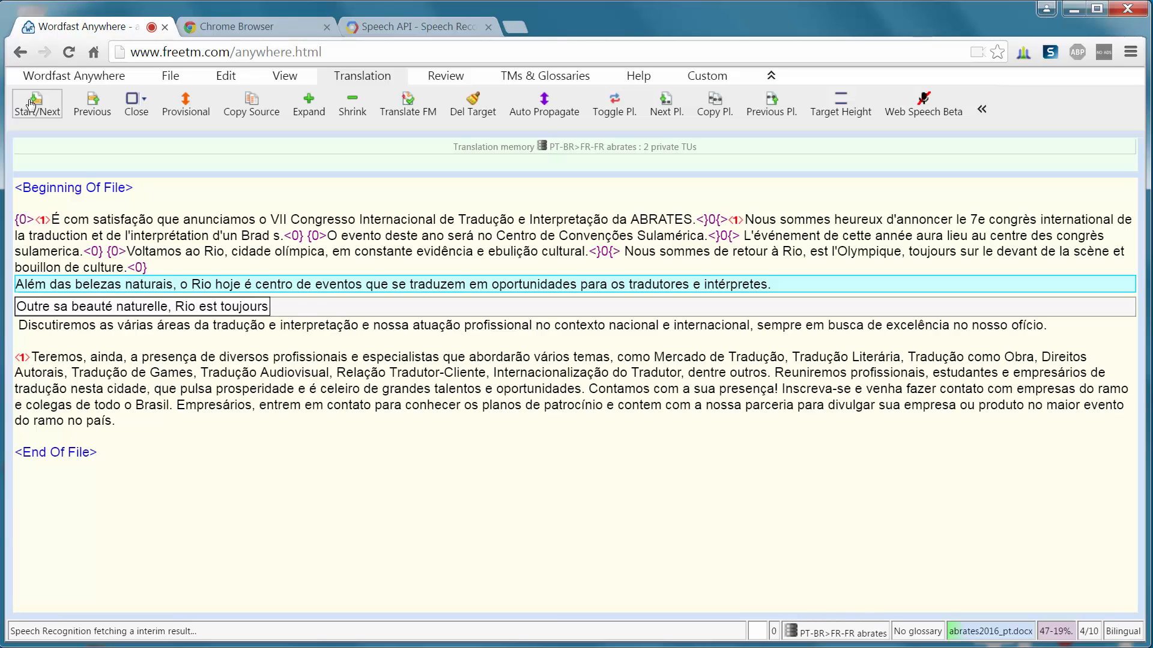
pyautogui.write("aujourd'hui le centre d'événements offrant")
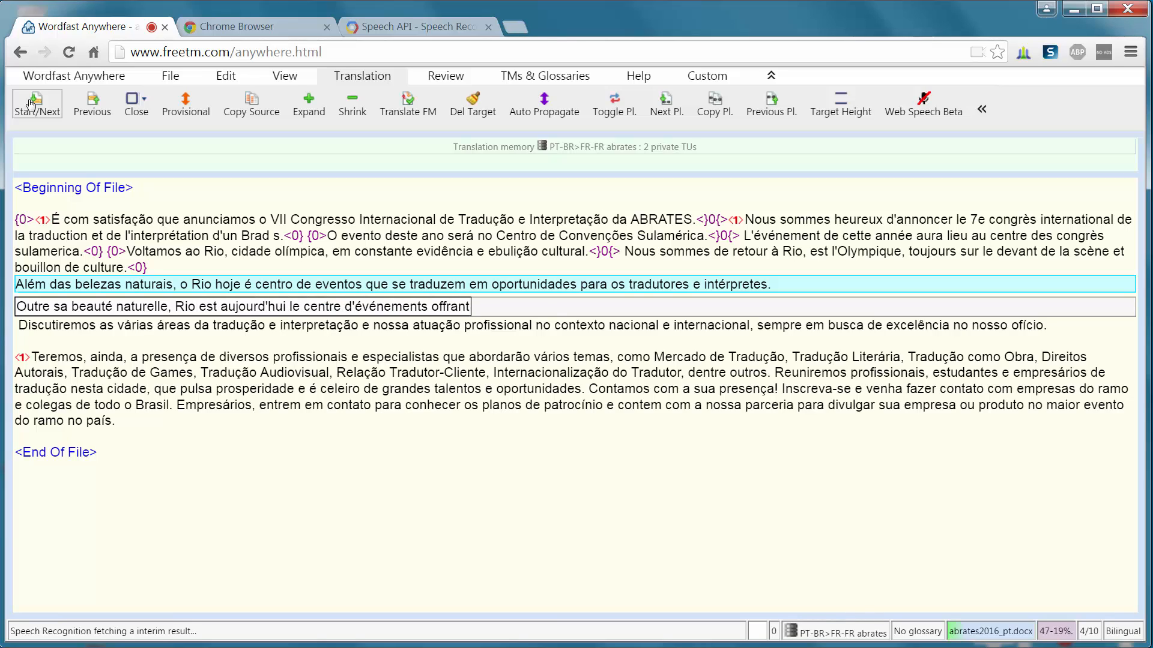
pyautogui.write('des opportunités au traducteur')
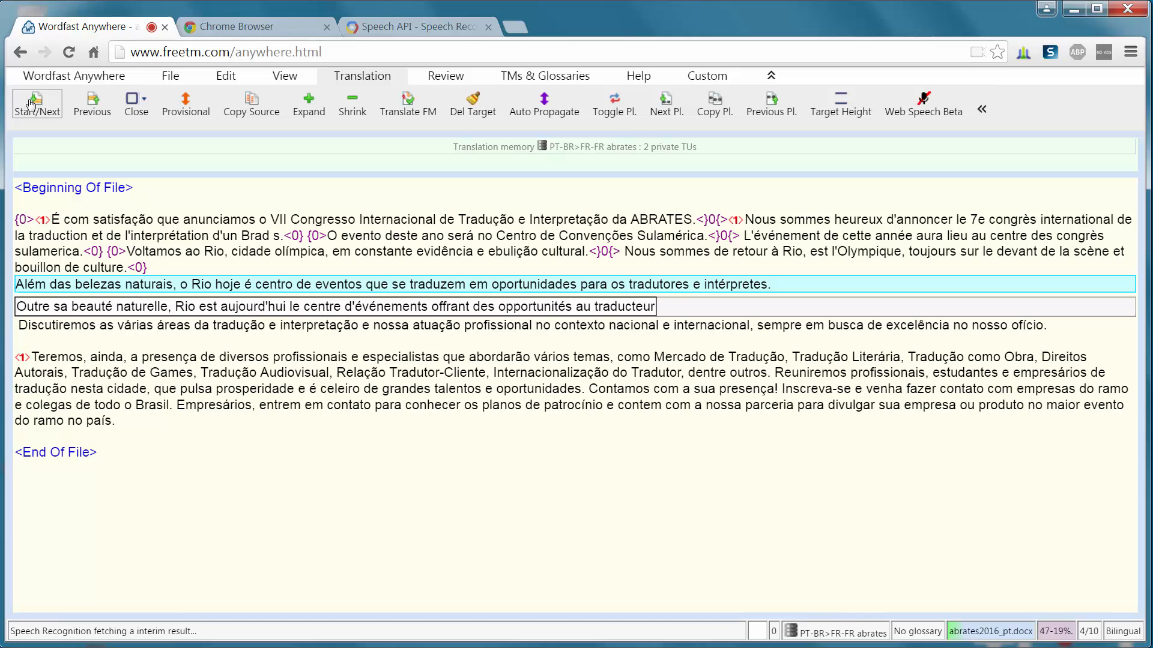
pyautogui.write('et interprète')
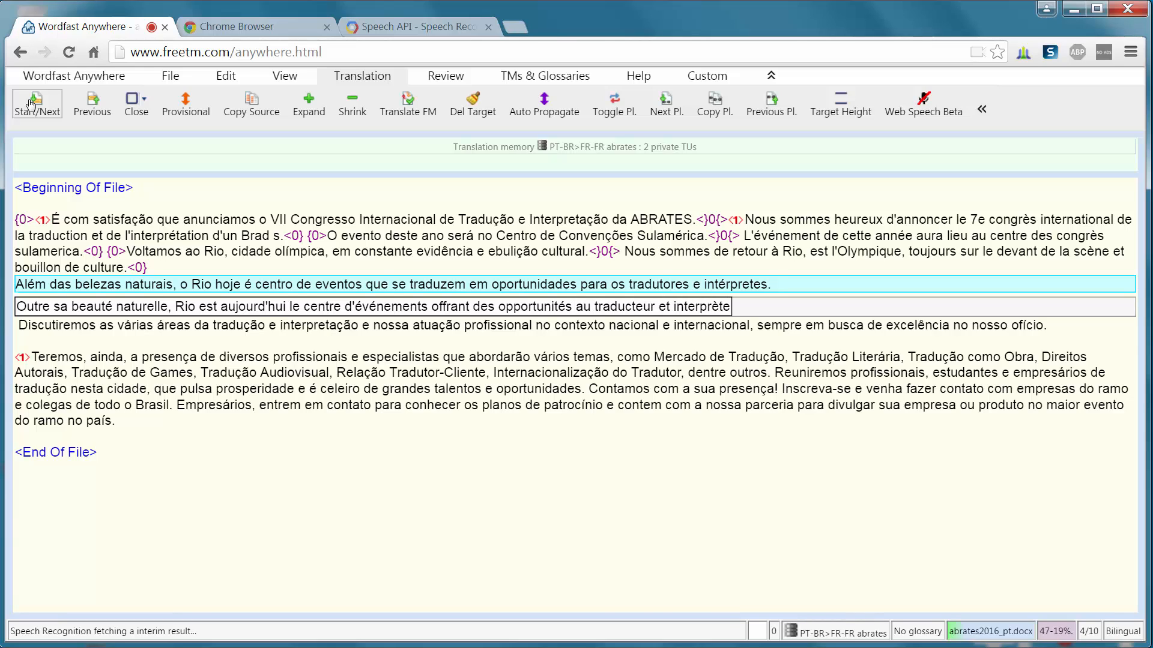
pyautogui.click(37, 102)
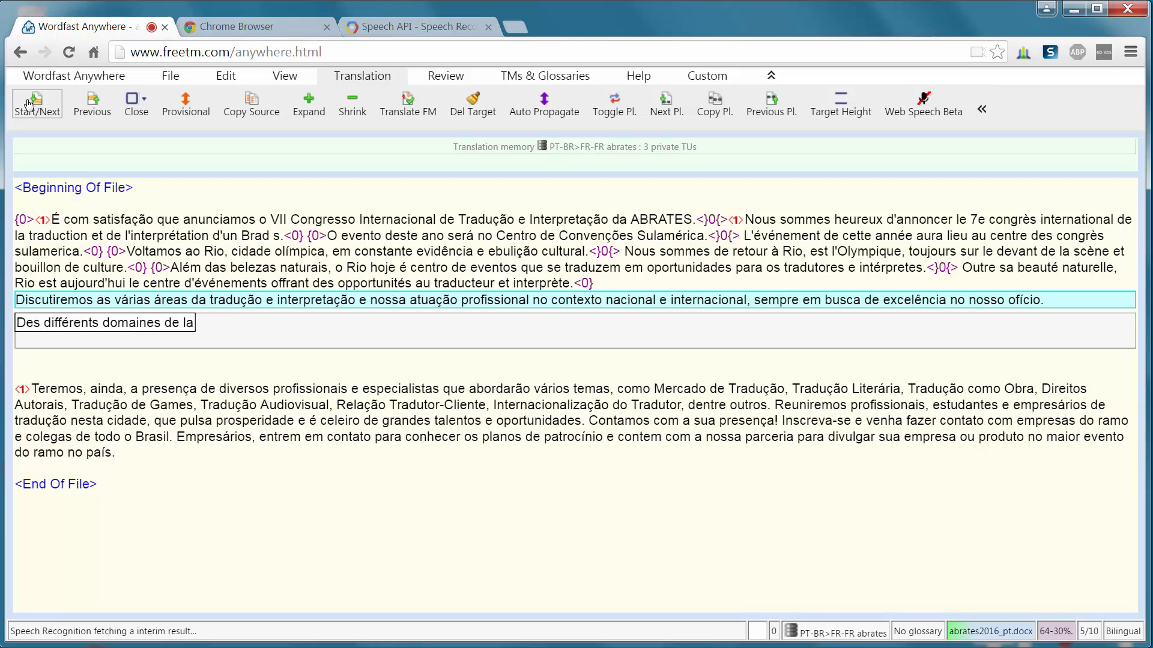
# Dictate the French sentence on professional translation and interpreting in national and international context, then commit it
pyautogui.write("traduction et de l'interpréter")
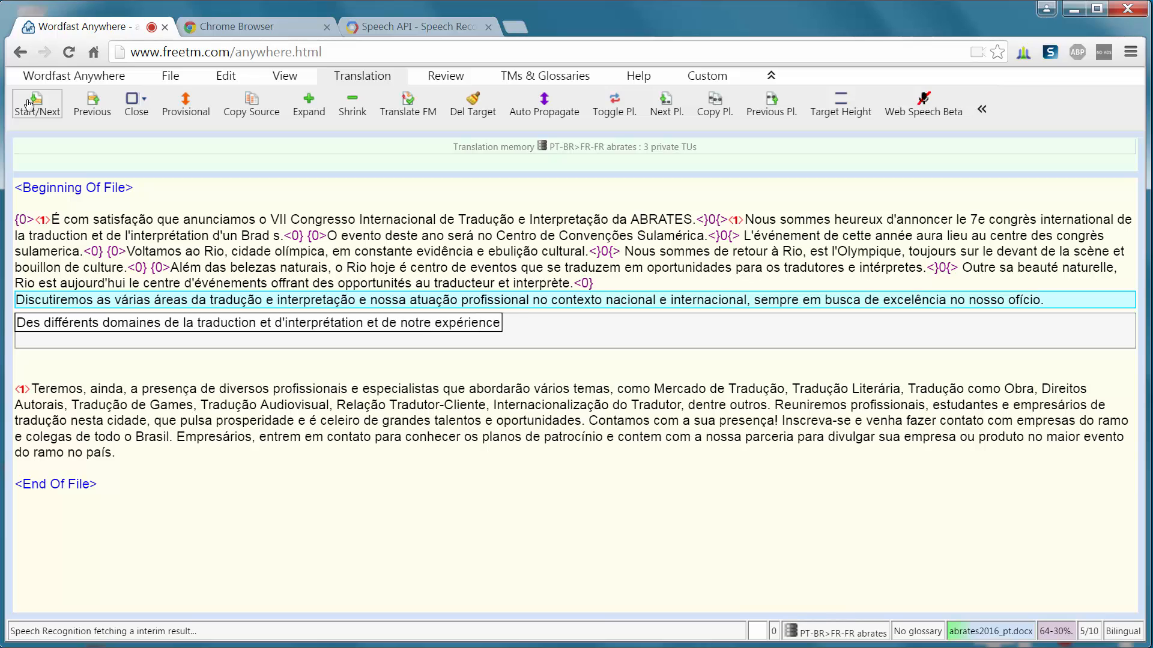
pyautogui.write('professionnelle dans le contexte')
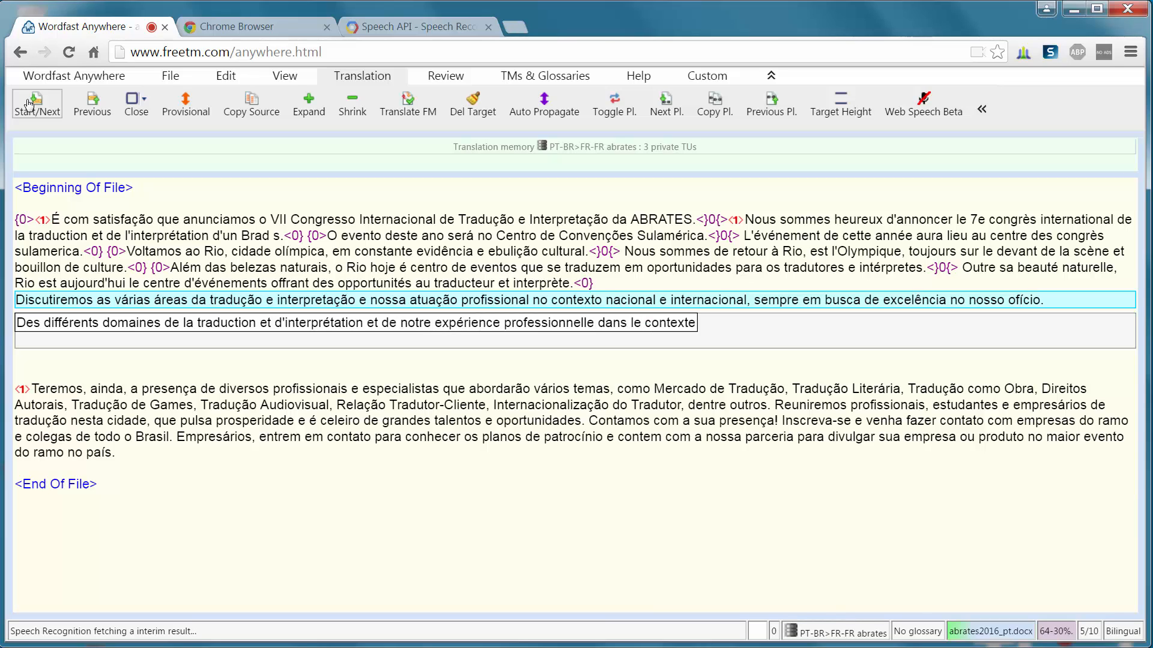
pyautogui.write('national et international, toujours')
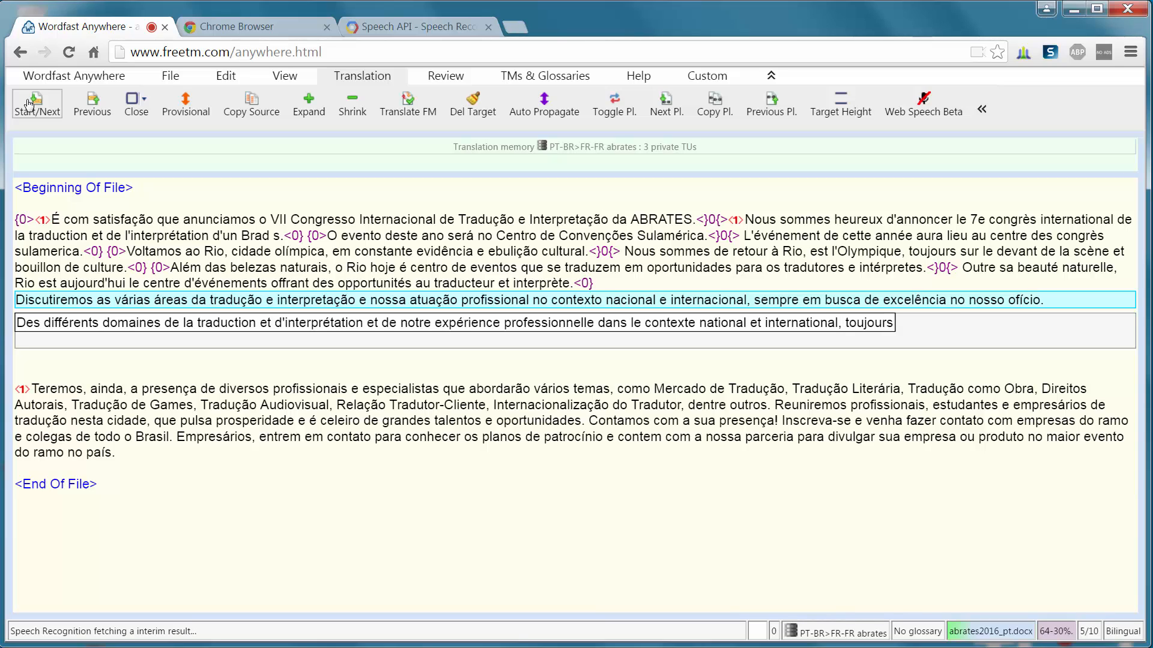
pyautogui.write("en quête d'excellence dans notre")
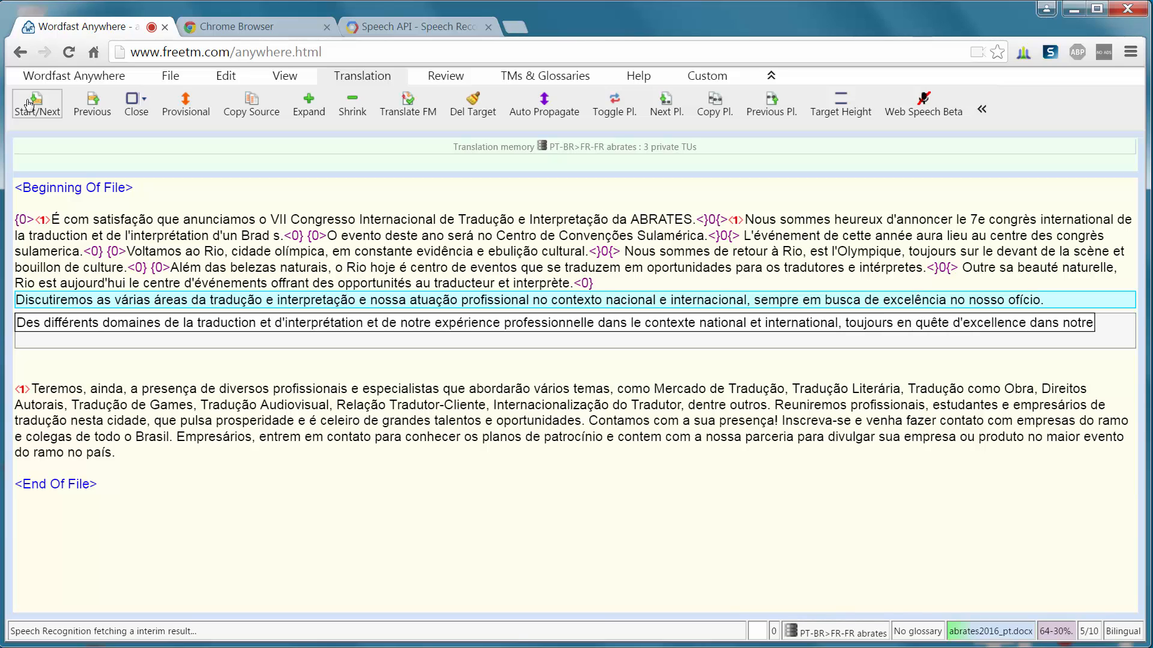
pyautogui.click(37, 103)
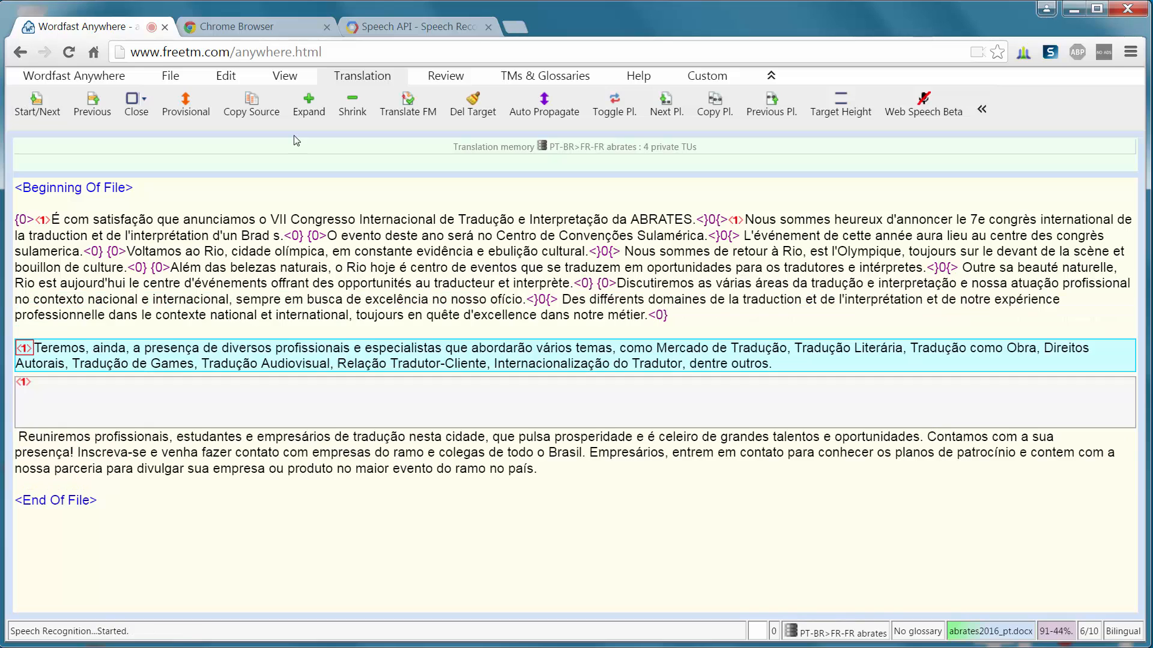
# Dictate the French list of conference topics: marché de la traduction, traduction littéraire, audiovisuelle and more
pyautogui.write('nous verrons la présence')
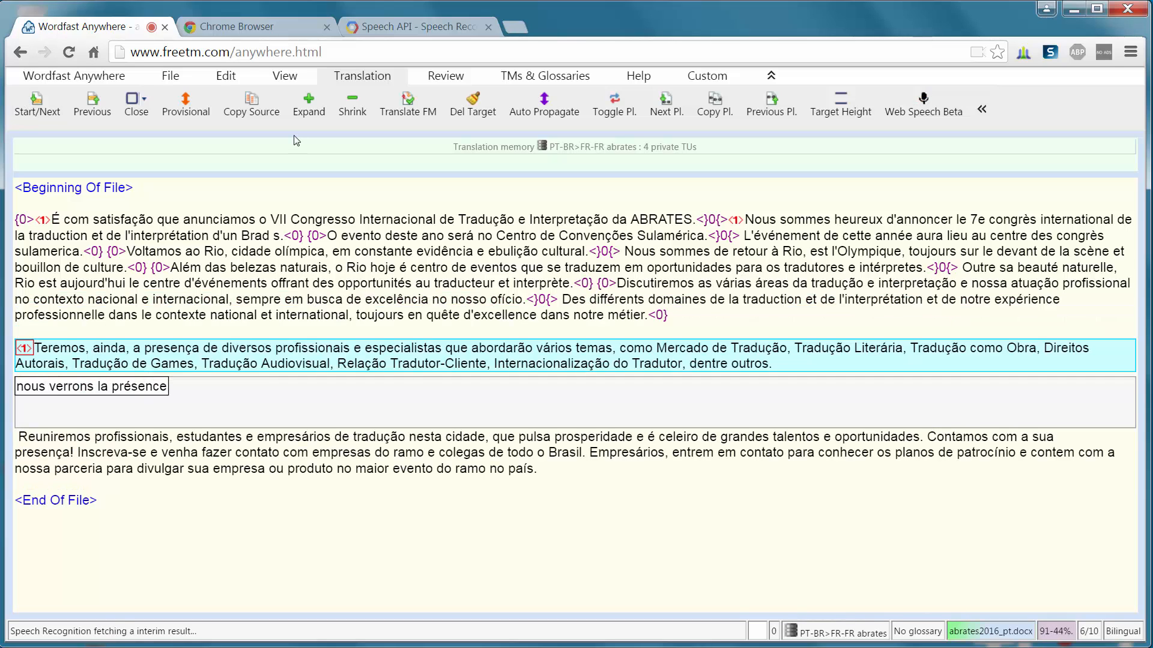
pyautogui.write('de nombreux professionnels')
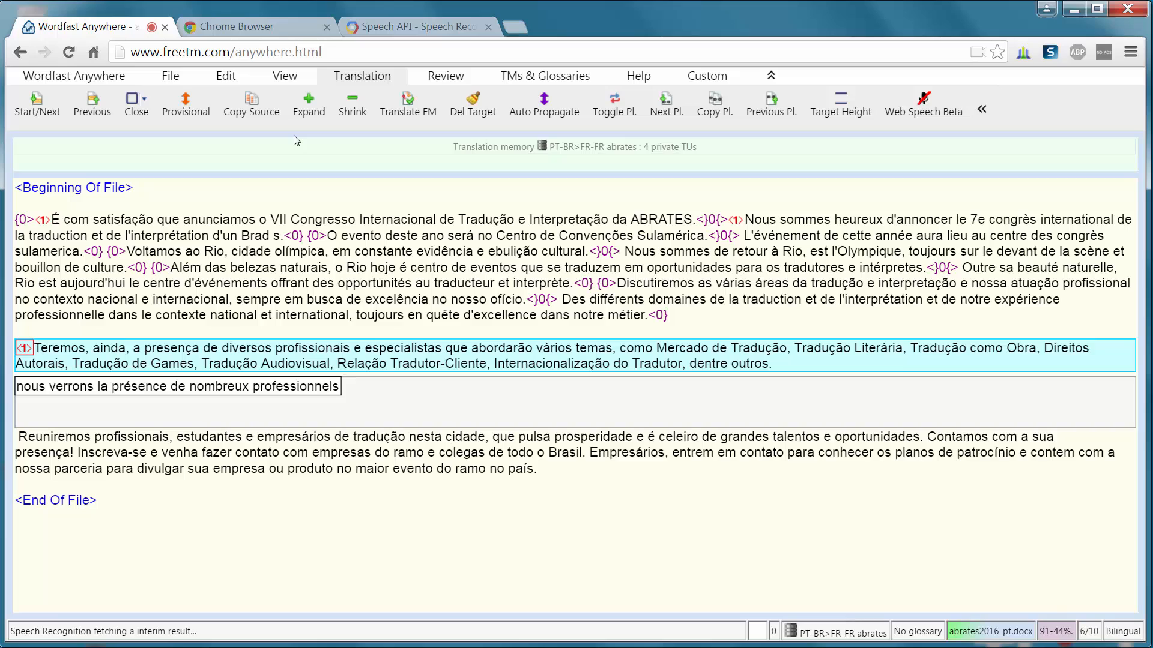
pyautogui.write('et expert qui à Bordeaux')
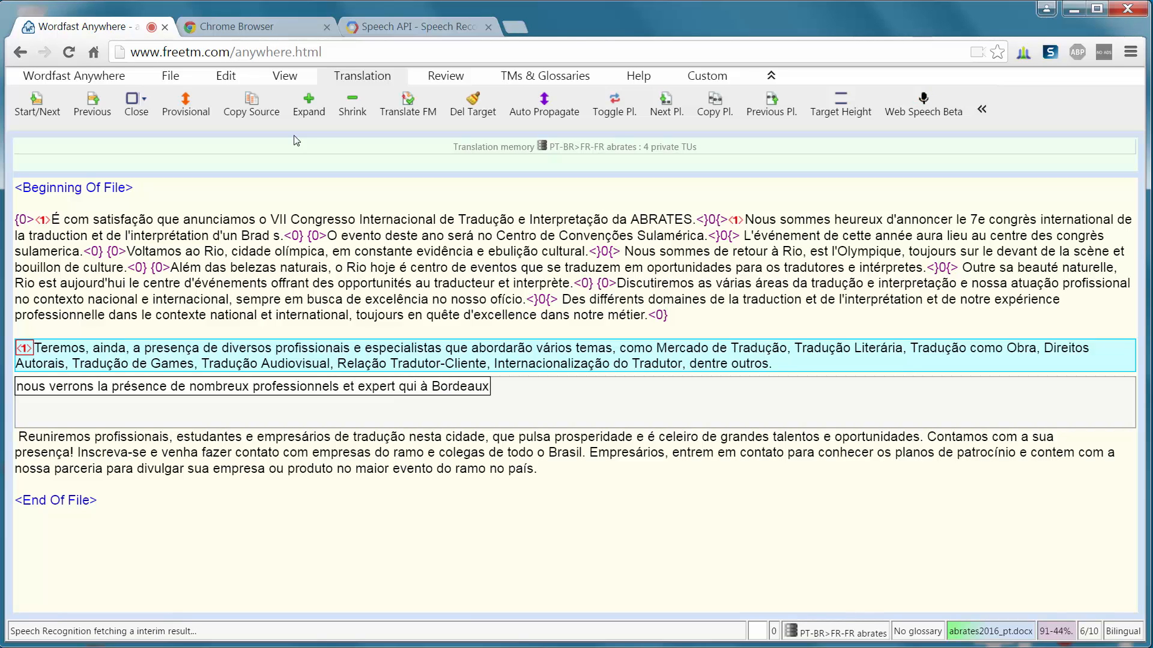
pyautogui.write('aborderons divers sujets tels que le')
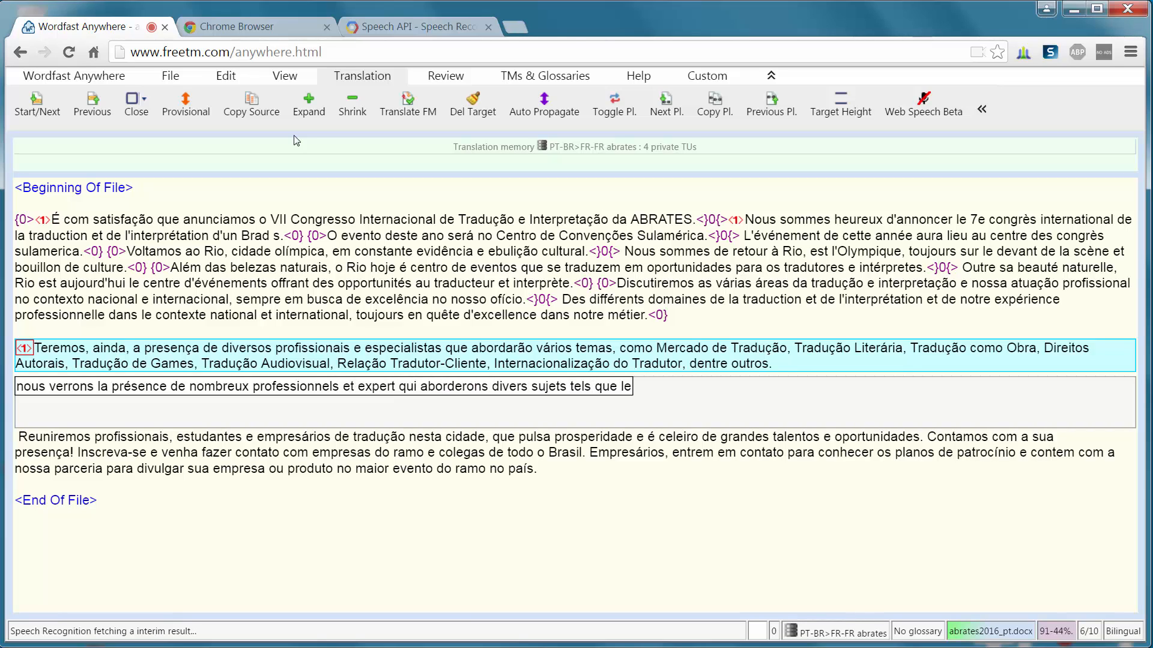
pyautogui.write('marché de la traduction de')
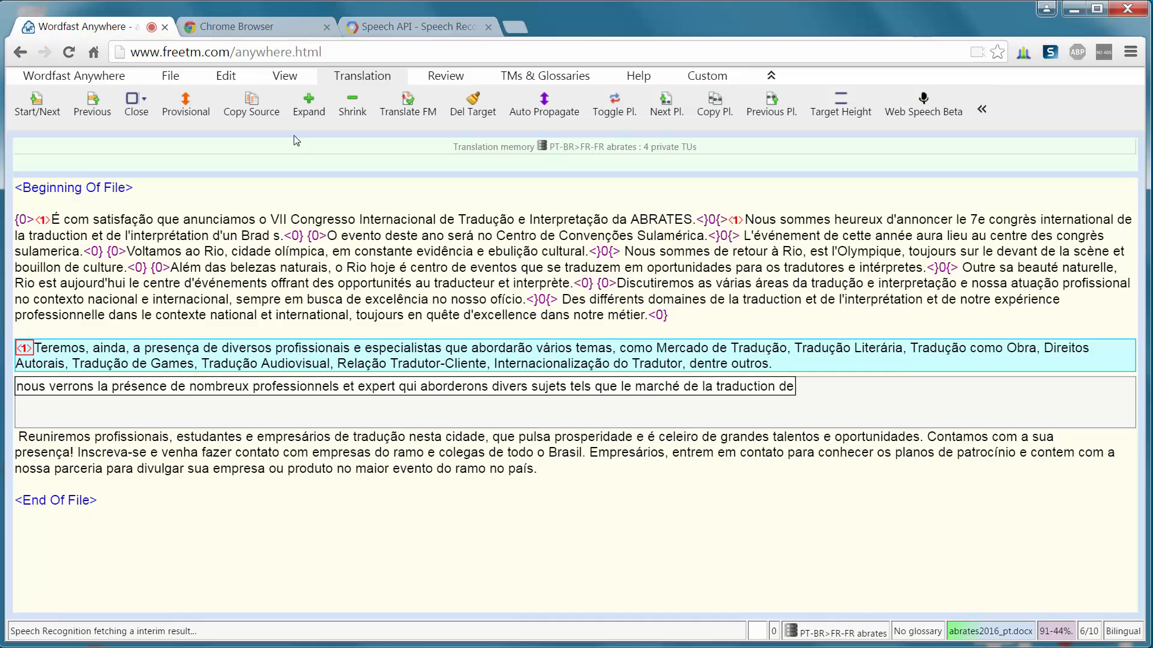
pyautogui.write(", la traduction l'étéraire,")
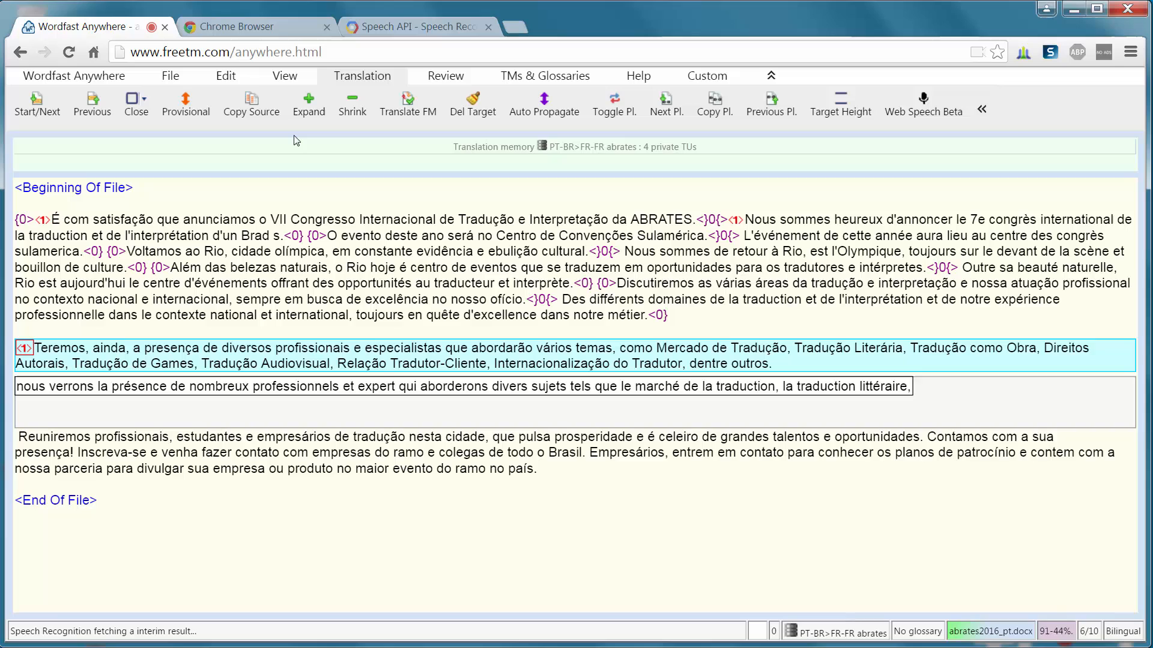
pyautogui.write('la traduction des arts yahoo')
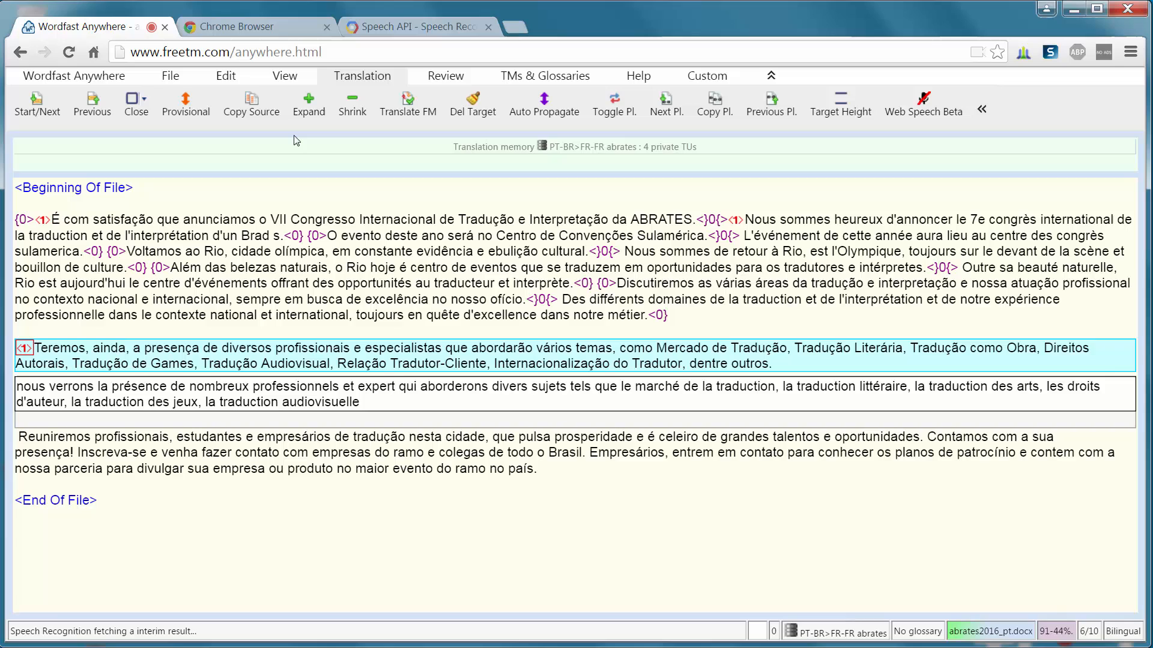
pyautogui.write(', la relation de traducteur client')
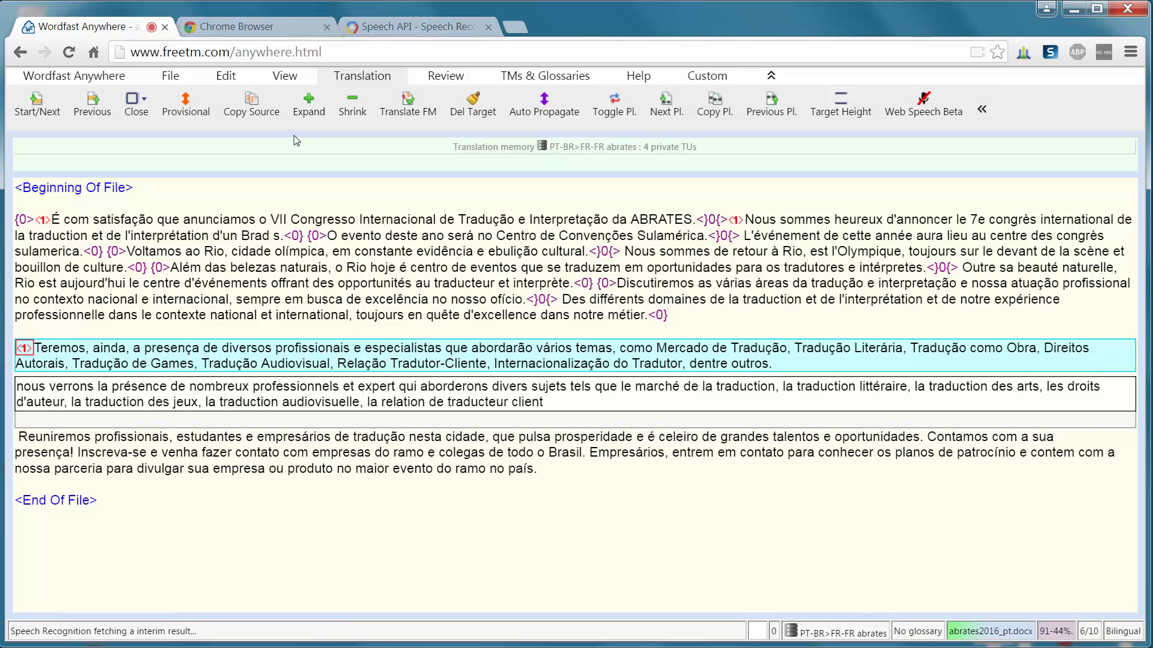
pyautogui.write("l'internationalisation des traducteurs, entre autres.")
pyautogui.write('nous')
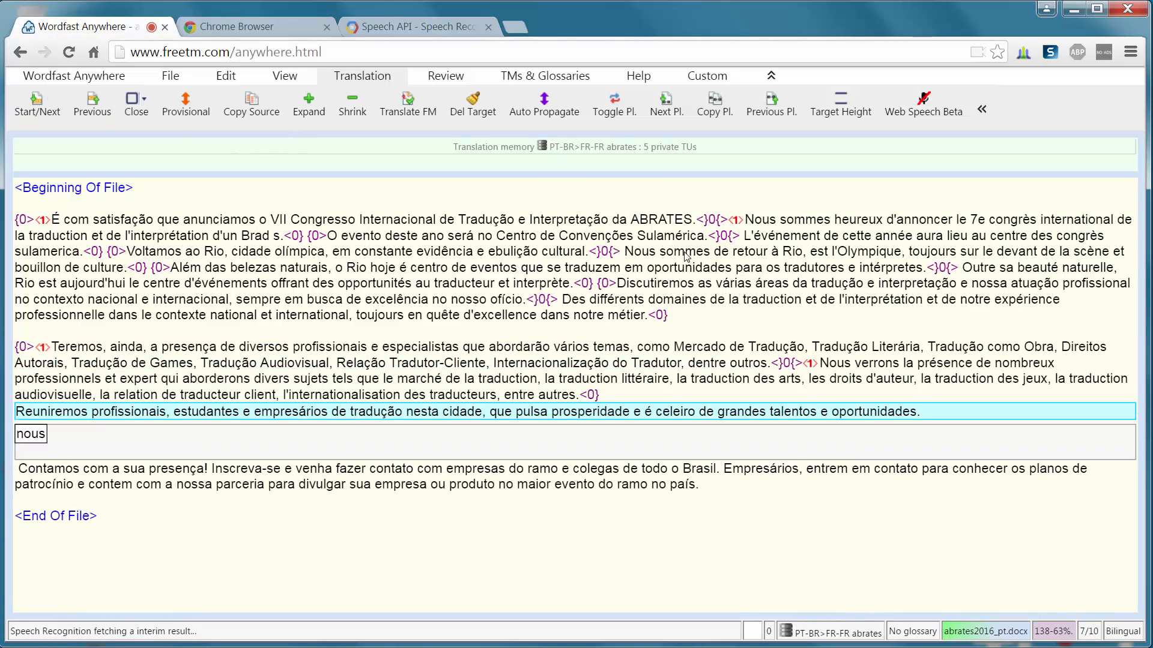
# Dictate the French sentence gathering professionnels, étudiants et entrepreneurs de la traduction, then commit it
pyautogui.write('réunirons les professionnels')
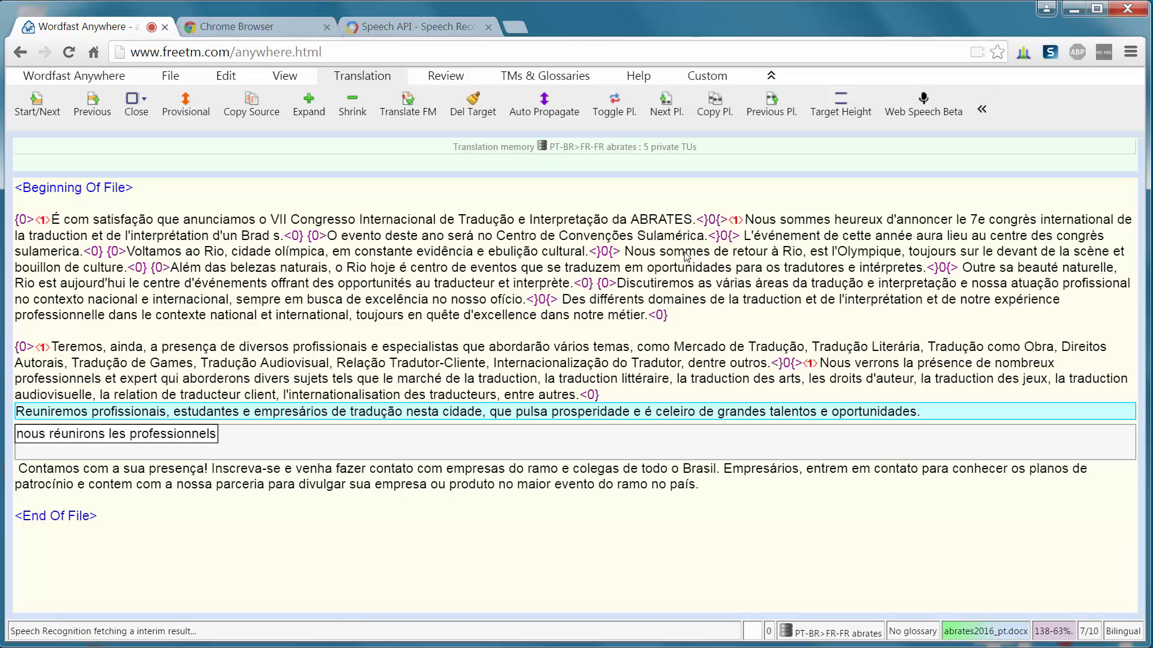
pyautogui.write(', étudiant')
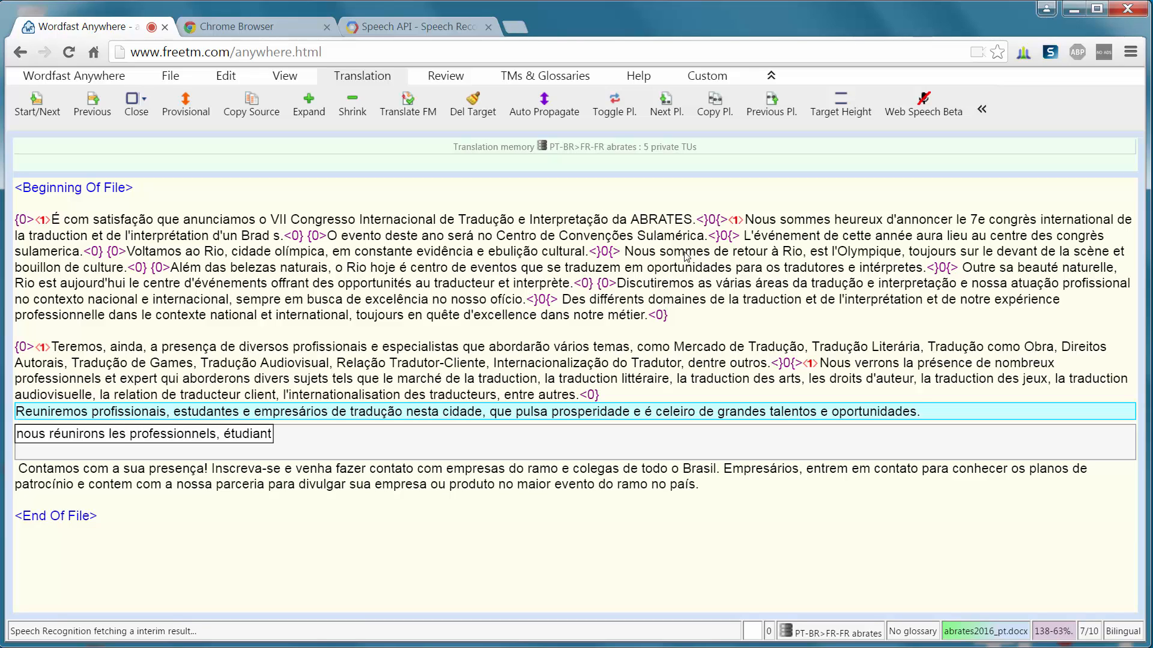
pyautogui.write('et entrepreneurs de la traduction dans cette ville palpitante de prospérité')
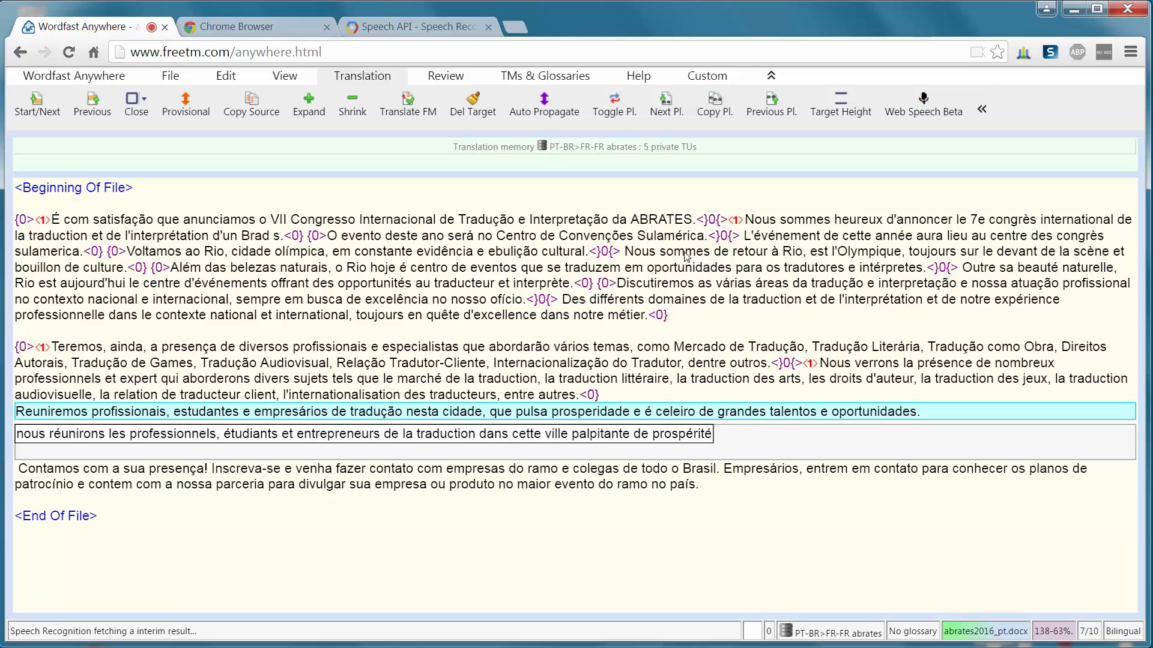
pyautogui.write("et regorgeant de talons et d'opportunité")
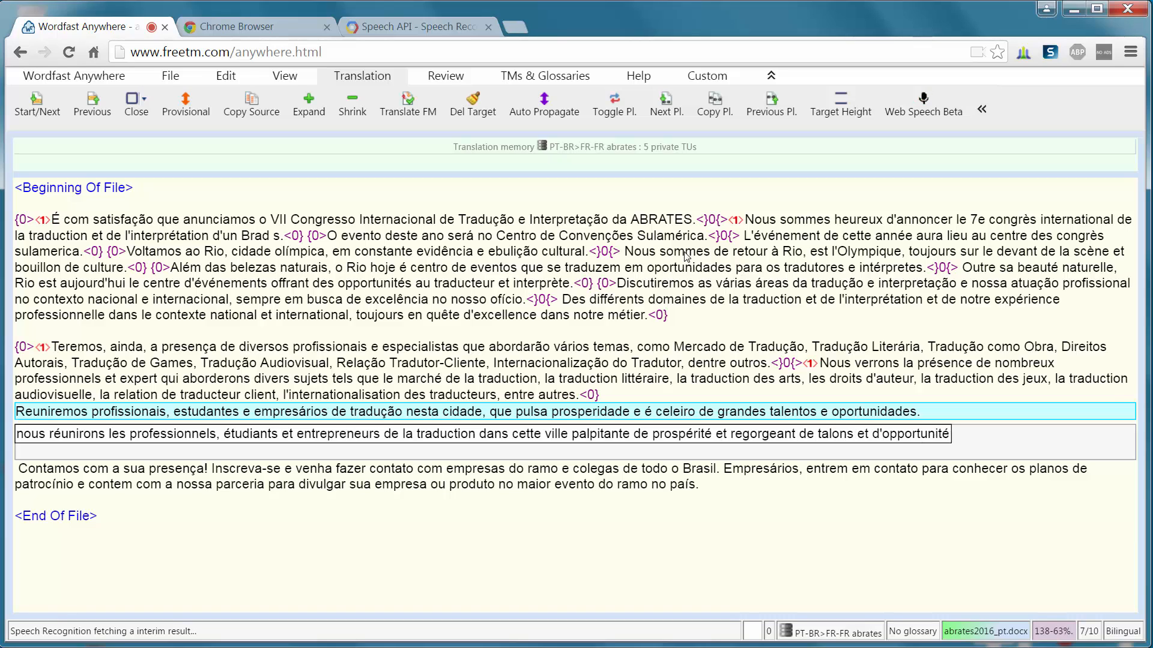
pyautogui.click(37, 102)
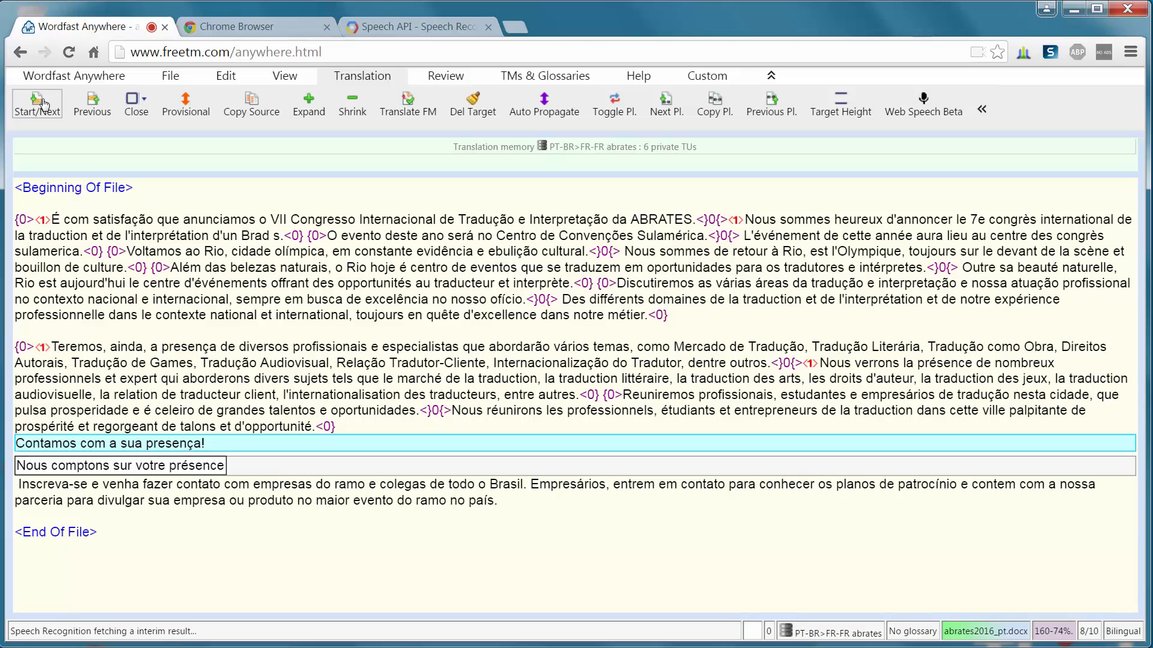
# Finish "Contamos" with "!", commit it, then dictate and commit the contacts sentence
pyautogui.write('!')
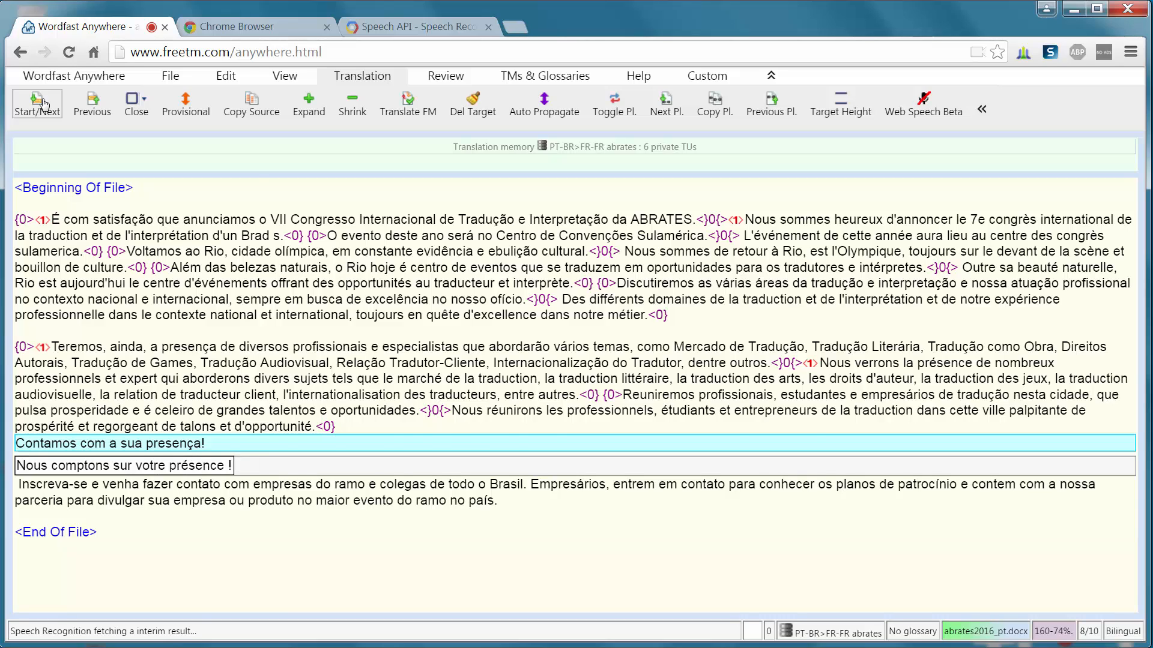
pyautogui.click(36, 102)
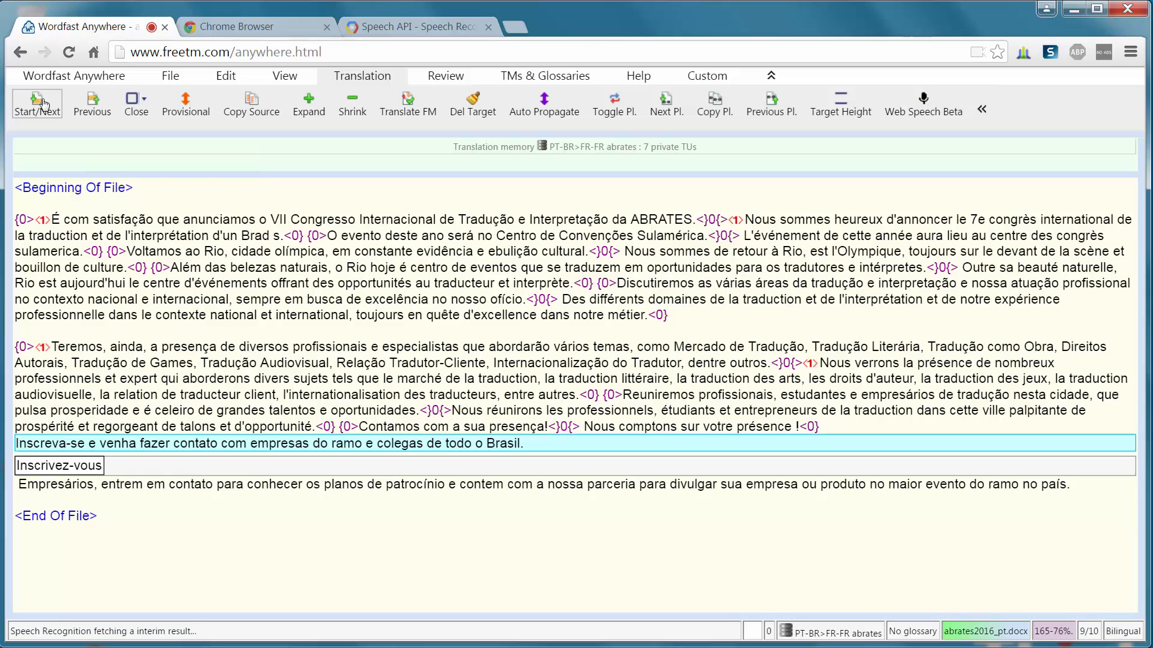
pyautogui.write('et entrer en contact avec les autres')
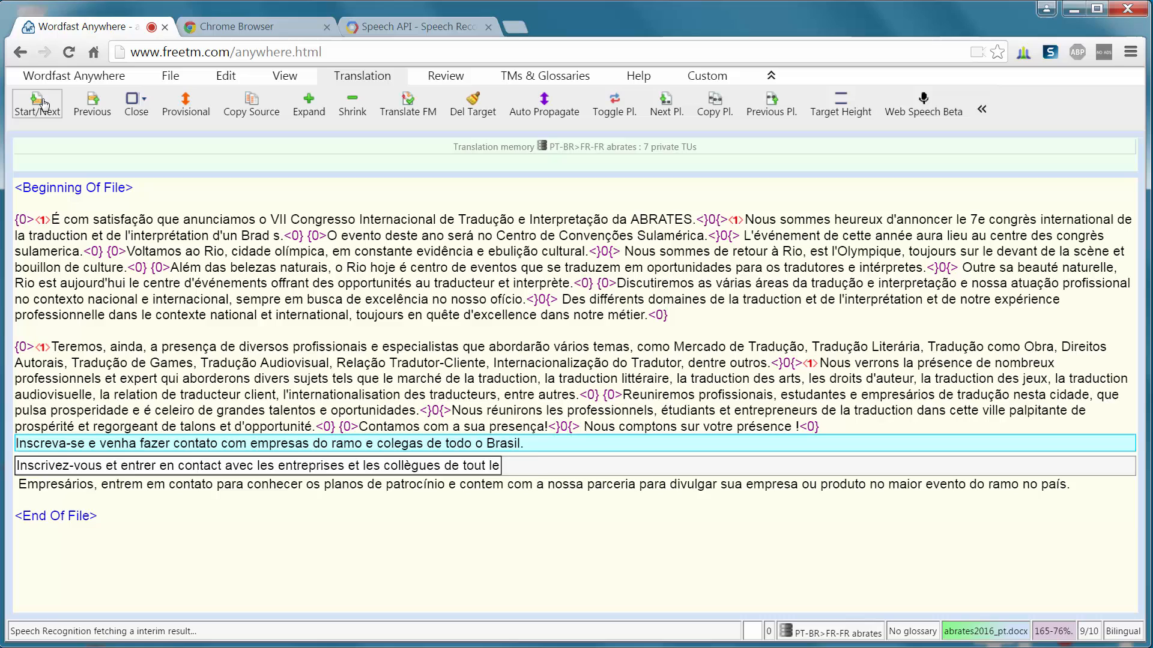
pyautogui.click(37, 103)
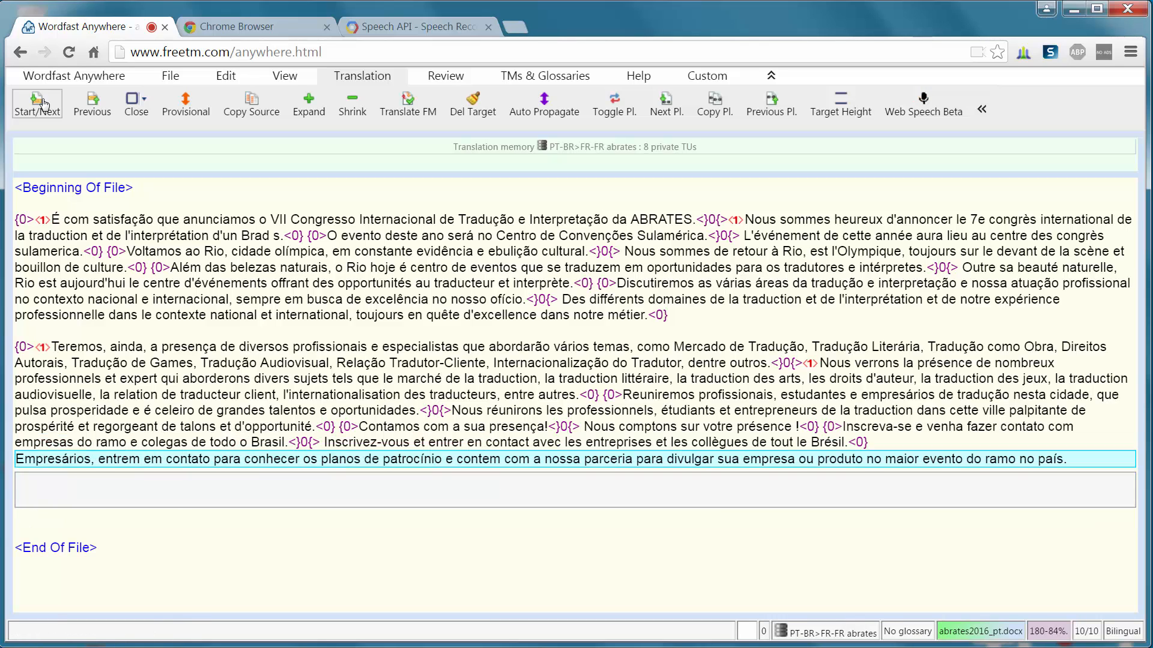
# Dictate the final sponsorship sentence ending "sur le continent sud-américain" and commit it
pyautogui.click(922, 98)
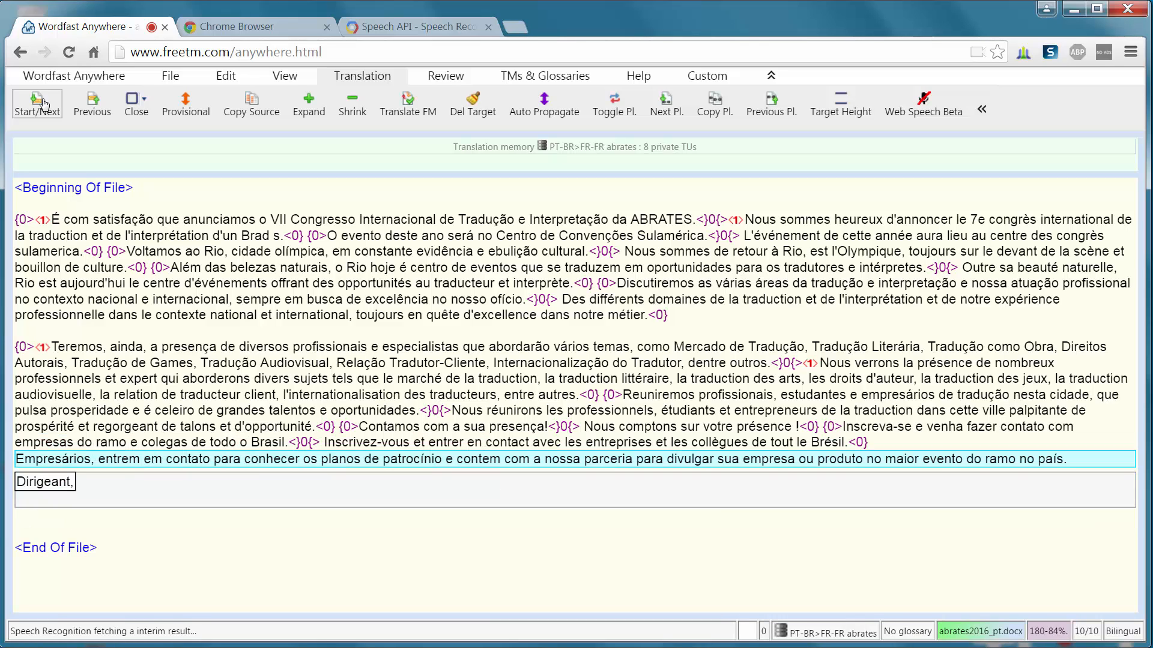
pyautogui.write('contactez-nous pour')
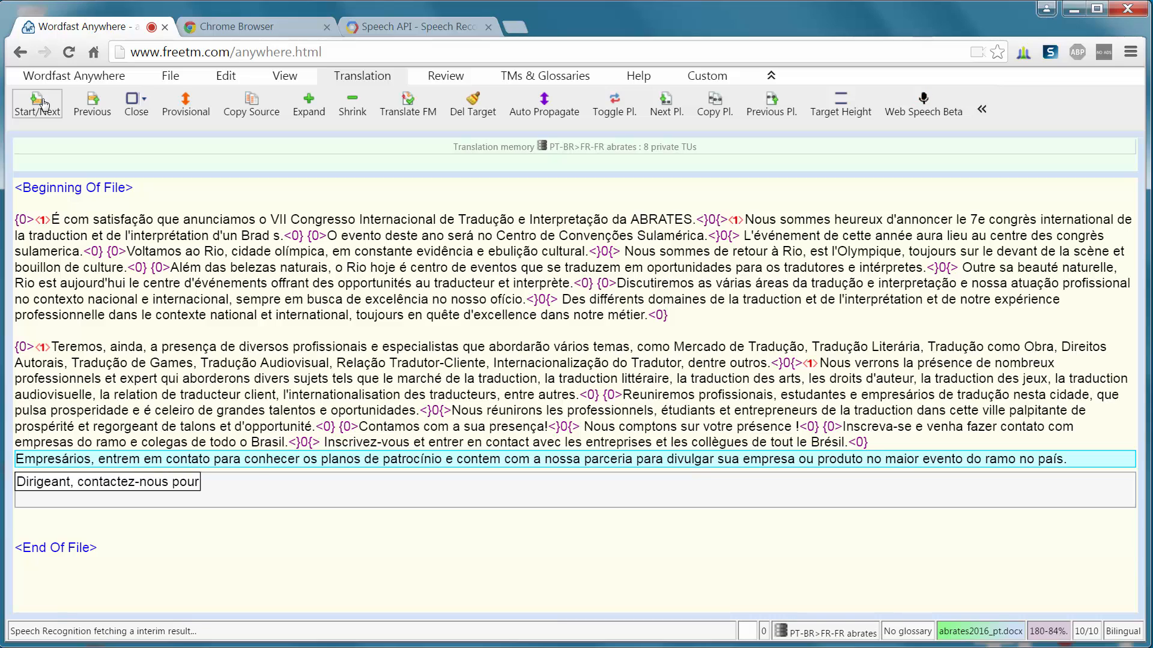
pyautogui.write('connaître nos plans de parrainage')
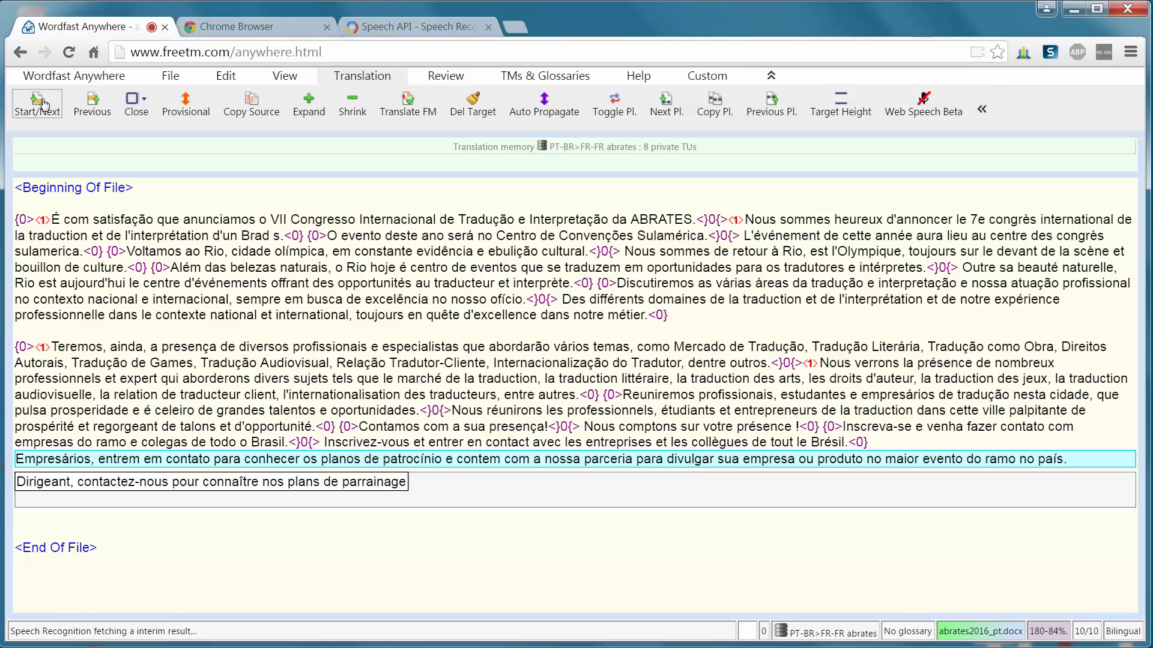
pyautogui.write('écouter sur nous pour')
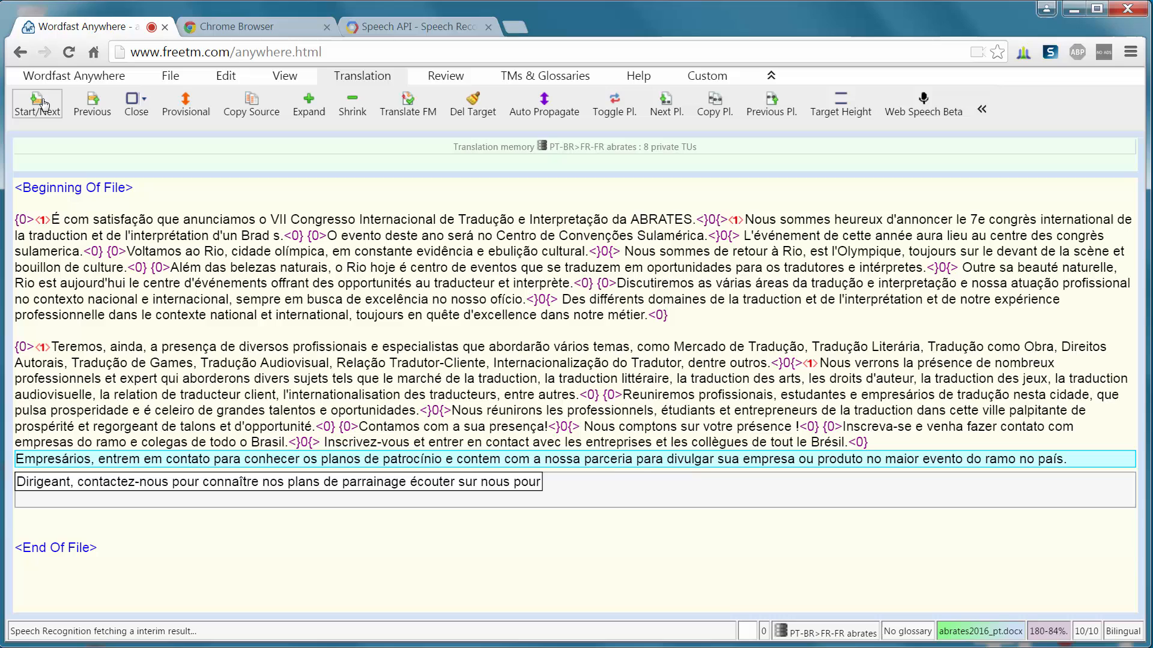
pyautogui.write('promouvoir votre entreprise votre produit')
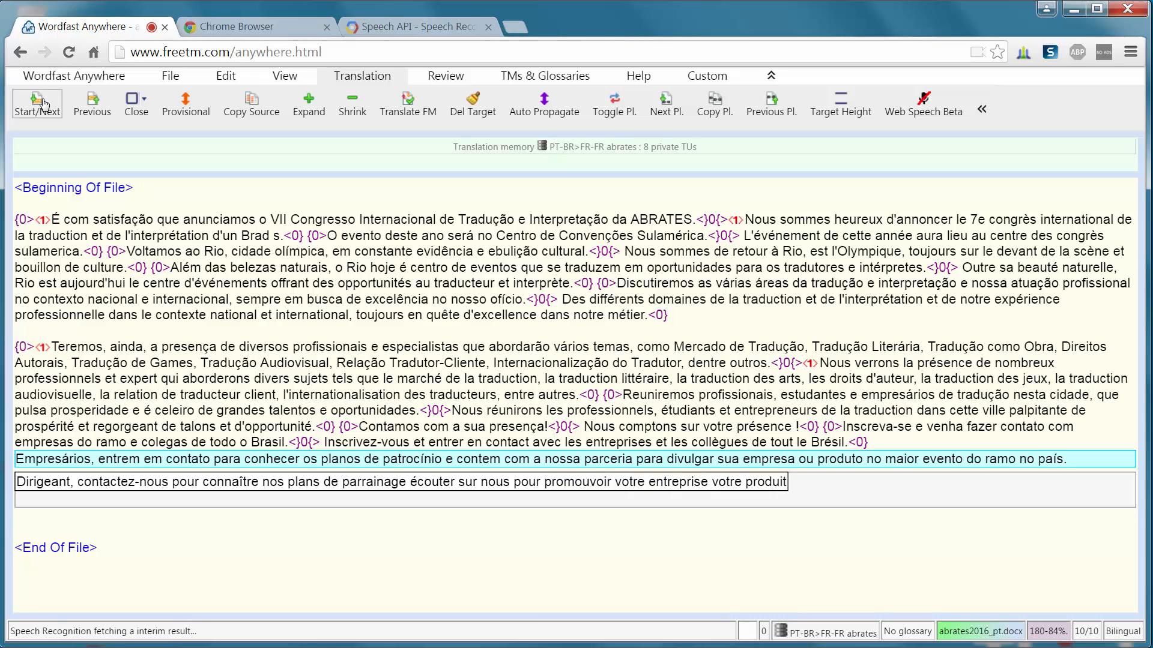
pyautogui.write('dans le plus grand événement')
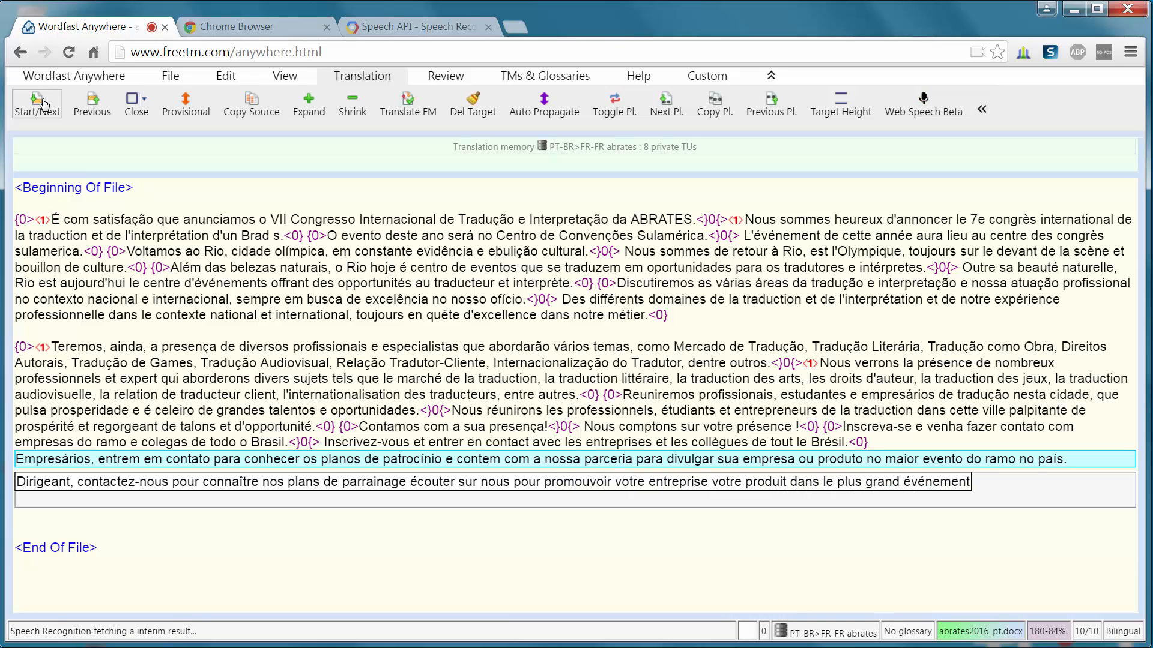
pyautogui.write('du secteur sur le continent')
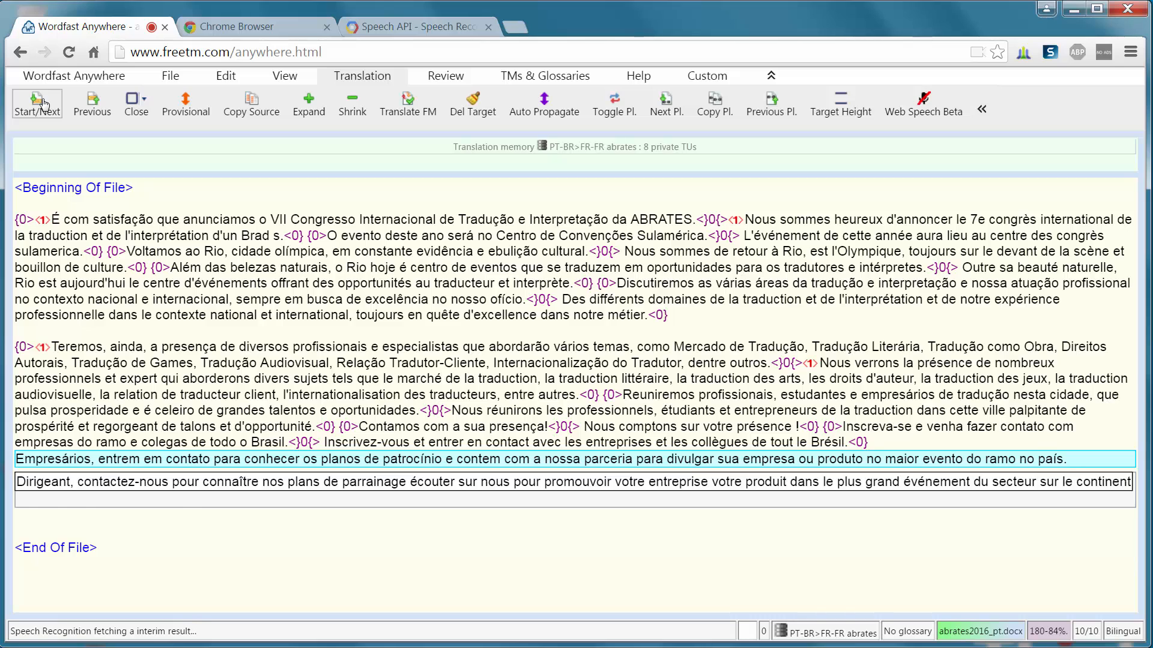
pyautogui.click(37, 98)
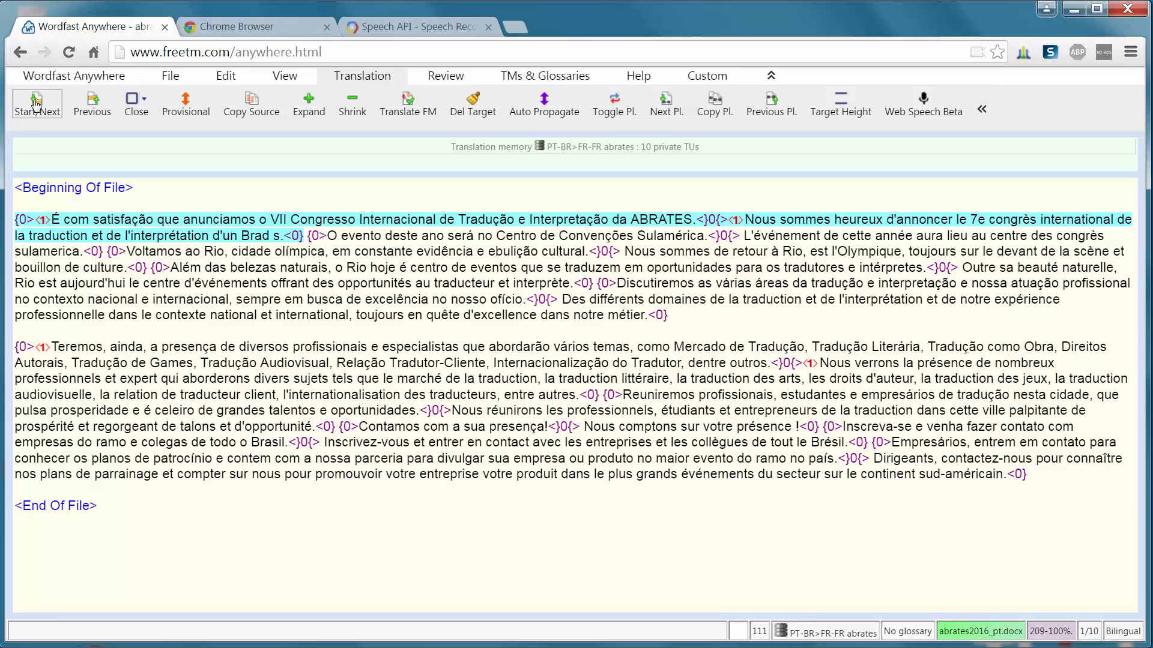
# Correct segment 1 to "d'ABRATES" with wording fixes, then review through segments 6 and 7
pyautogui.click(36, 102)
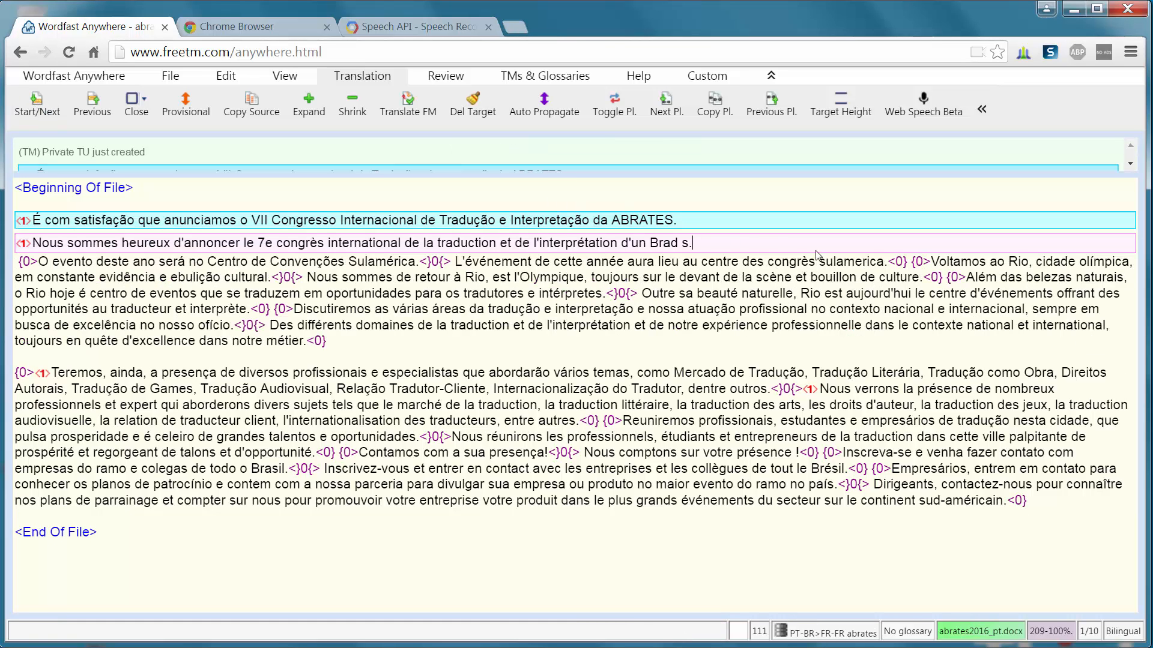
pyautogui.press('Backspace')
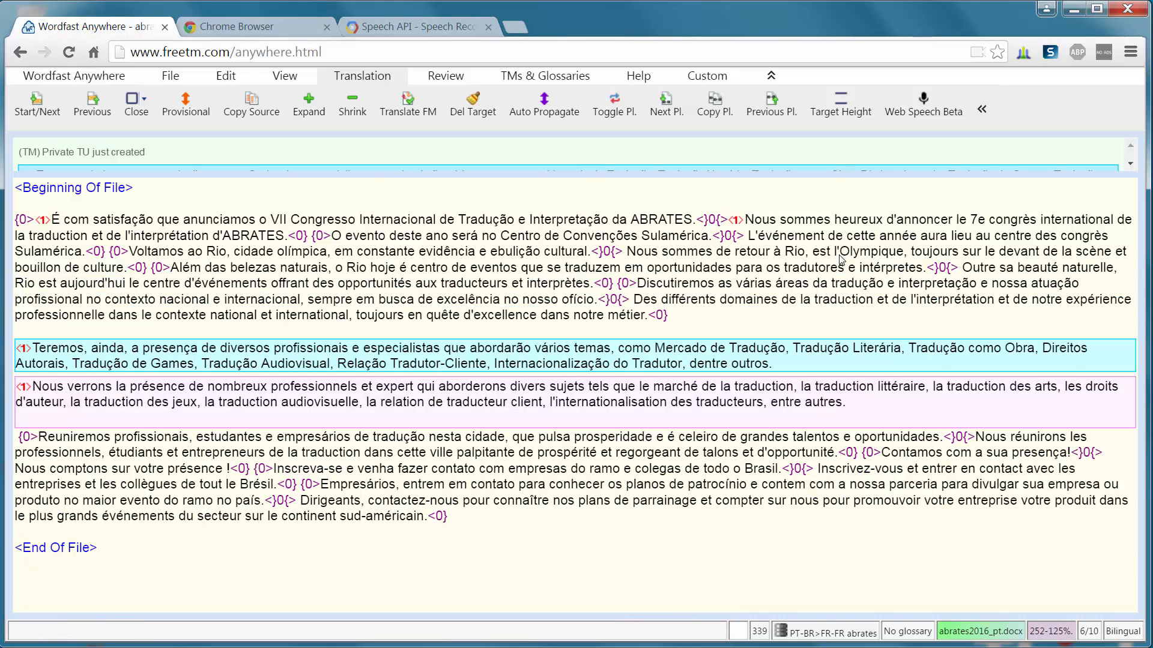
pyautogui.click(849, 416)
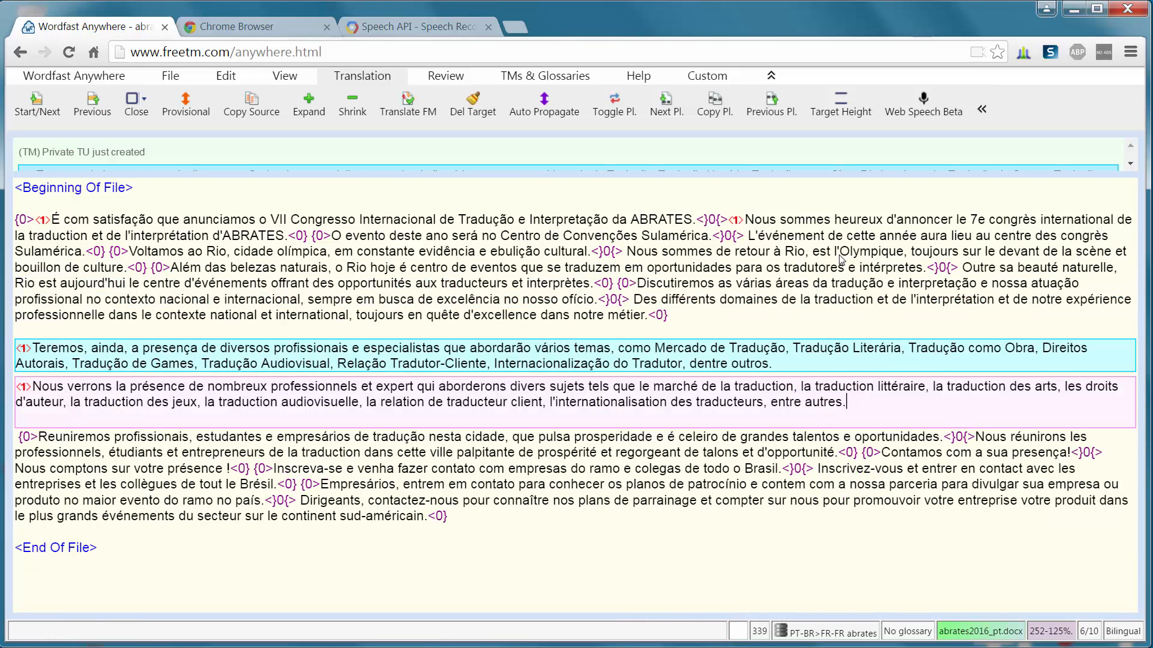
pyautogui.click(37, 102)
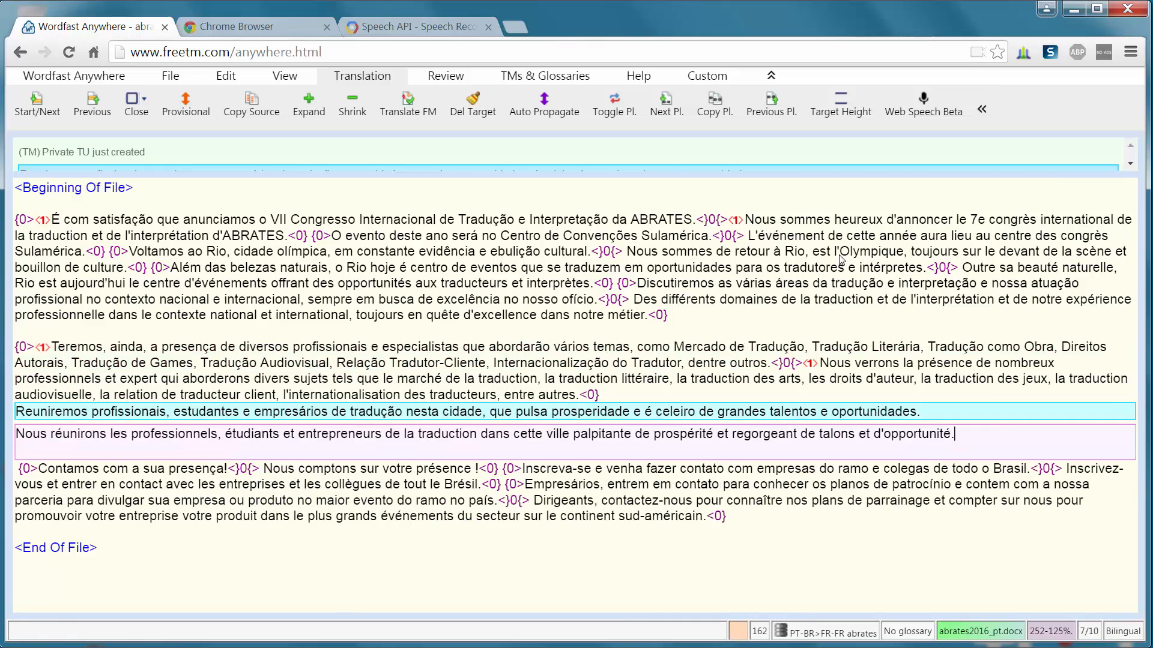
pyautogui.moveTo(1052, 385)
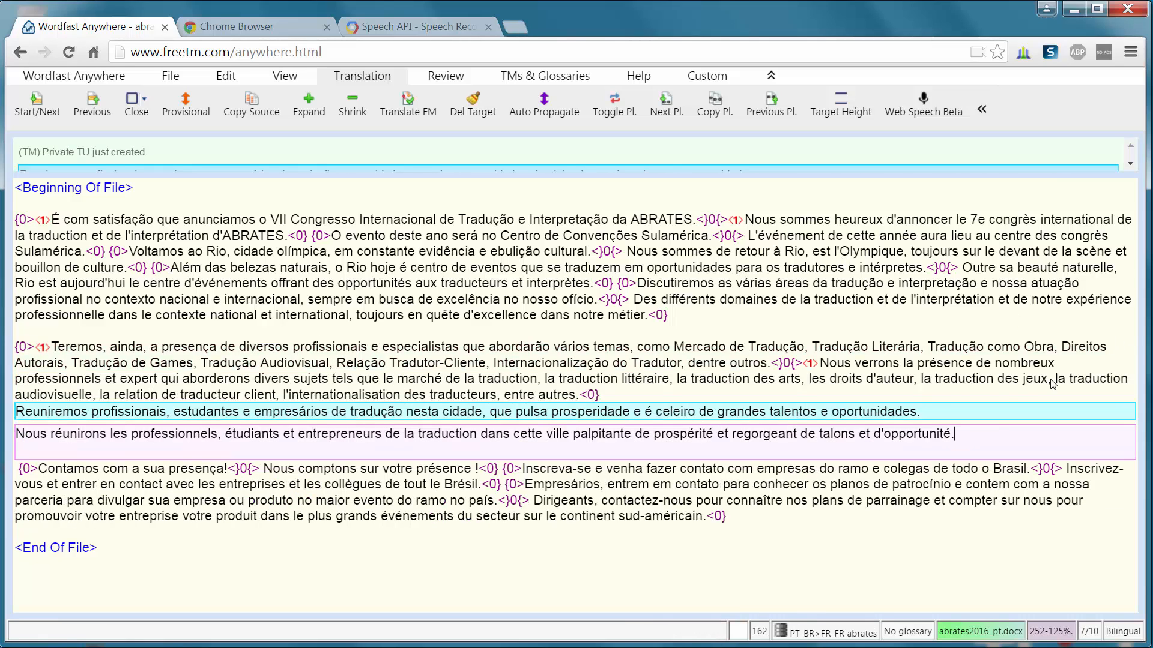